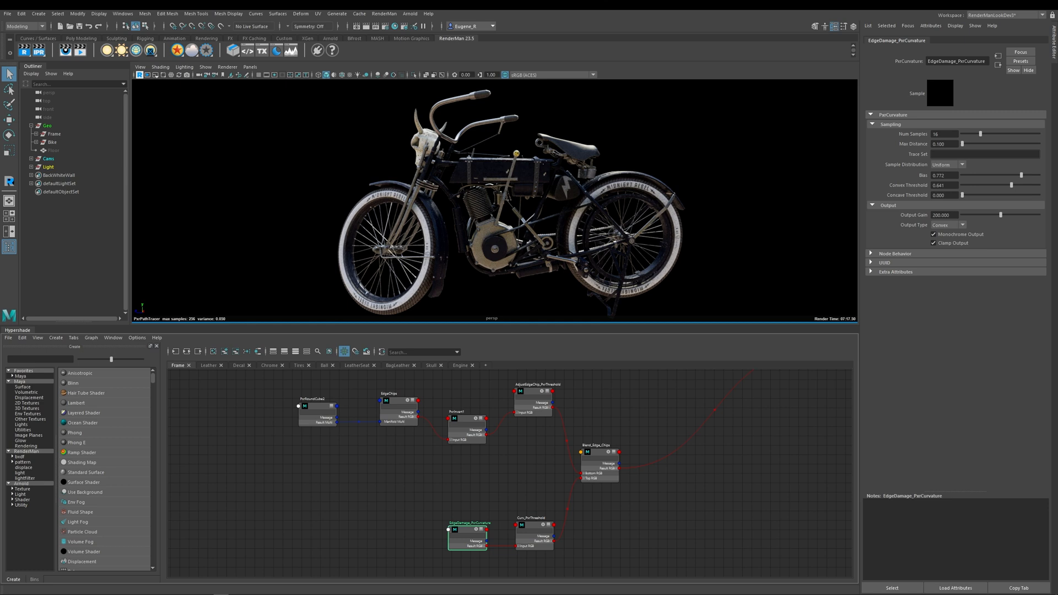
# - Isolate the bike Frame in the Outliner and preview the EdgeDamage_PxrCurvature node's mask
pyautogui.click(51, 142)
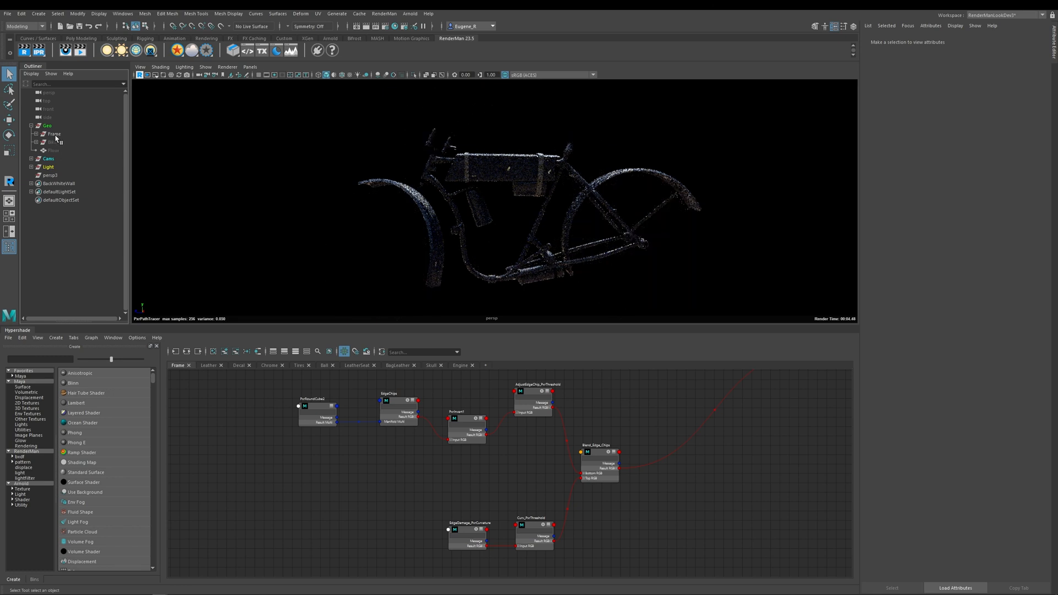
pyautogui.click(53, 134)
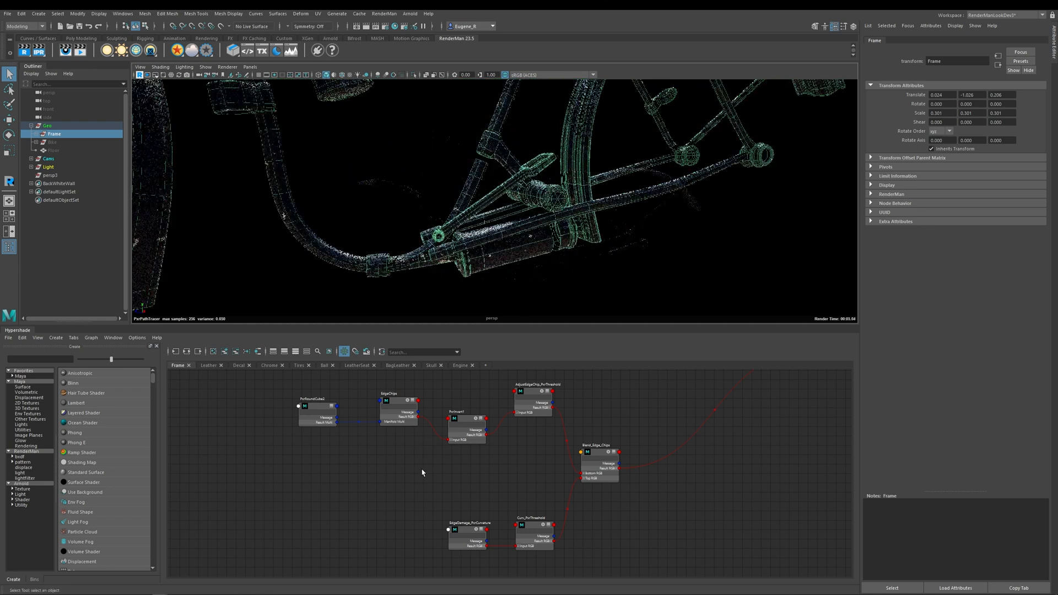
pyautogui.click(469, 539)
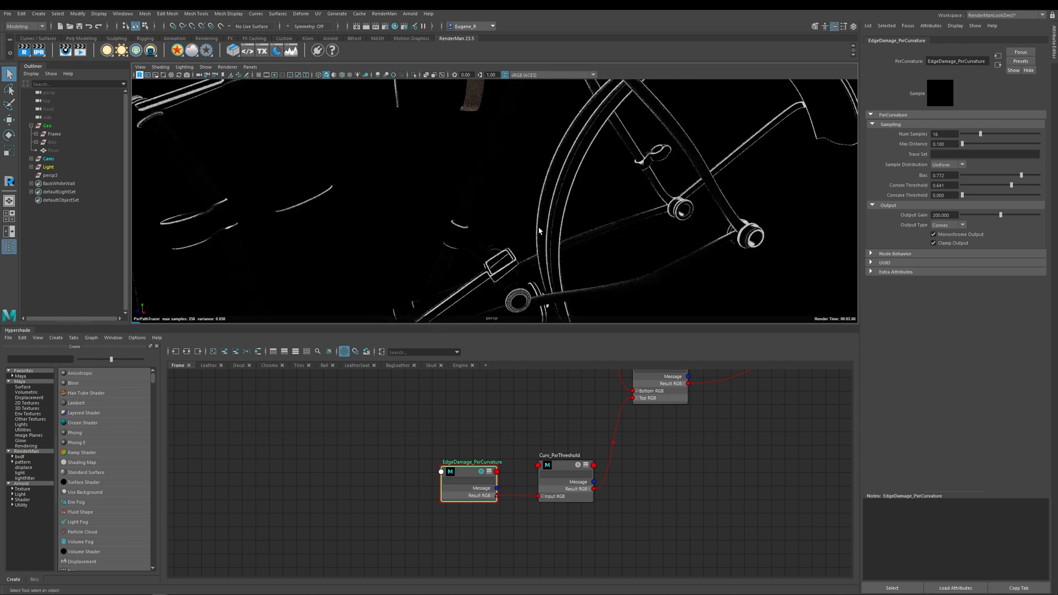
pyautogui.moveTo(594, 102)
pyautogui.write('1.000')
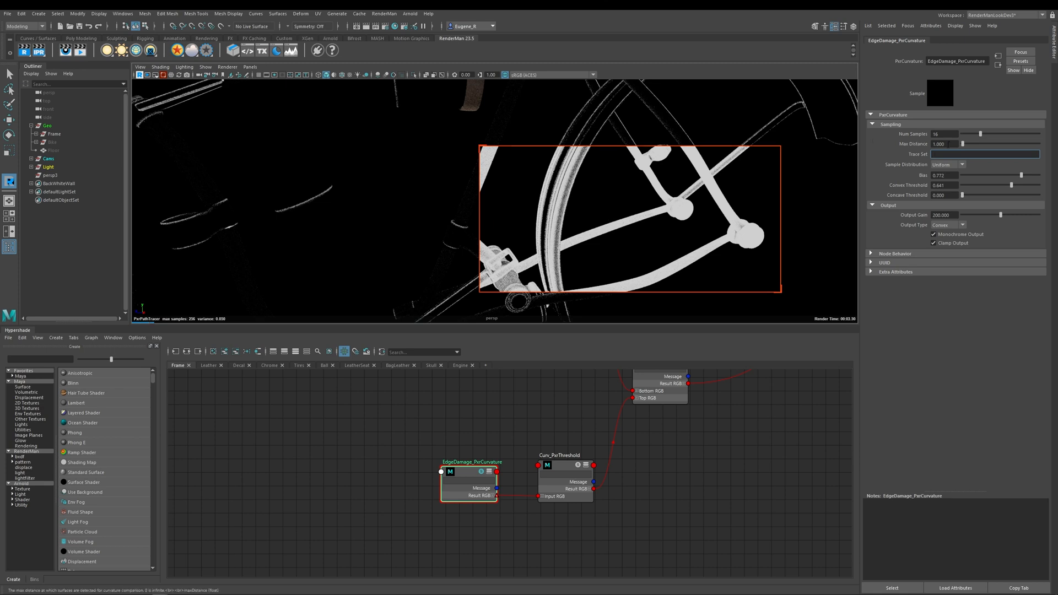
# - Try curvature Max Distance 1.0, then return it to 0.1 for thin edge highlights
pyautogui.tripleClick(939, 143)
pyautogui.write('0.100')
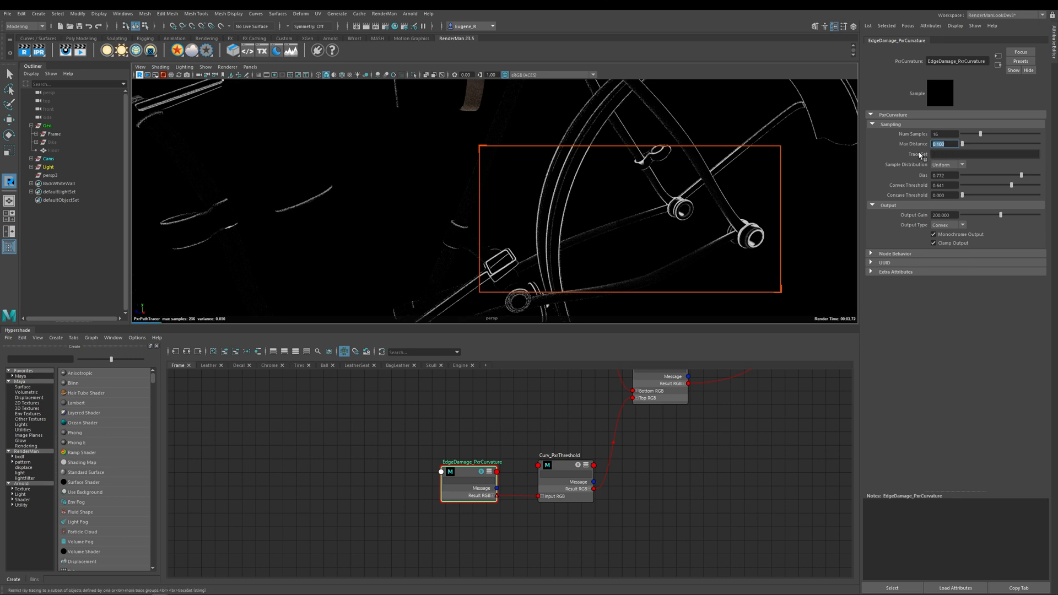
pyautogui.click(948, 164)
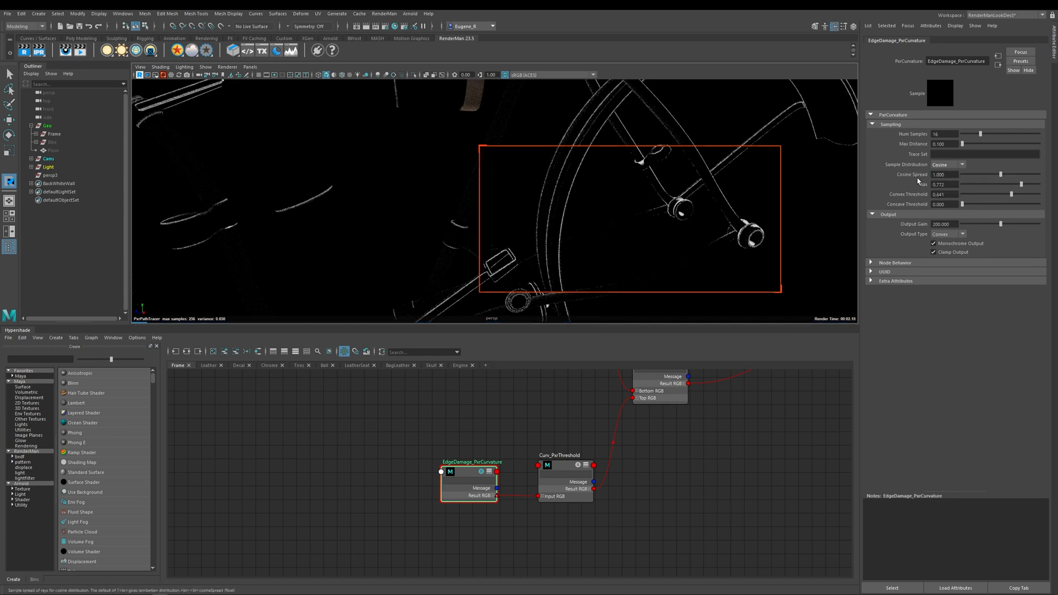
pyautogui.click(960, 165)
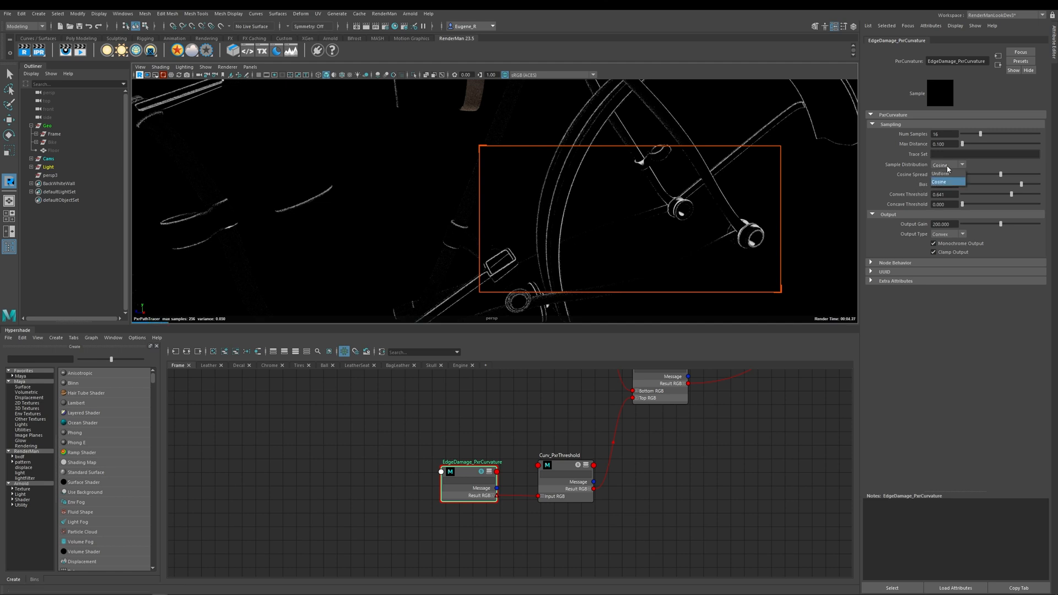
pyautogui.click(940, 164)
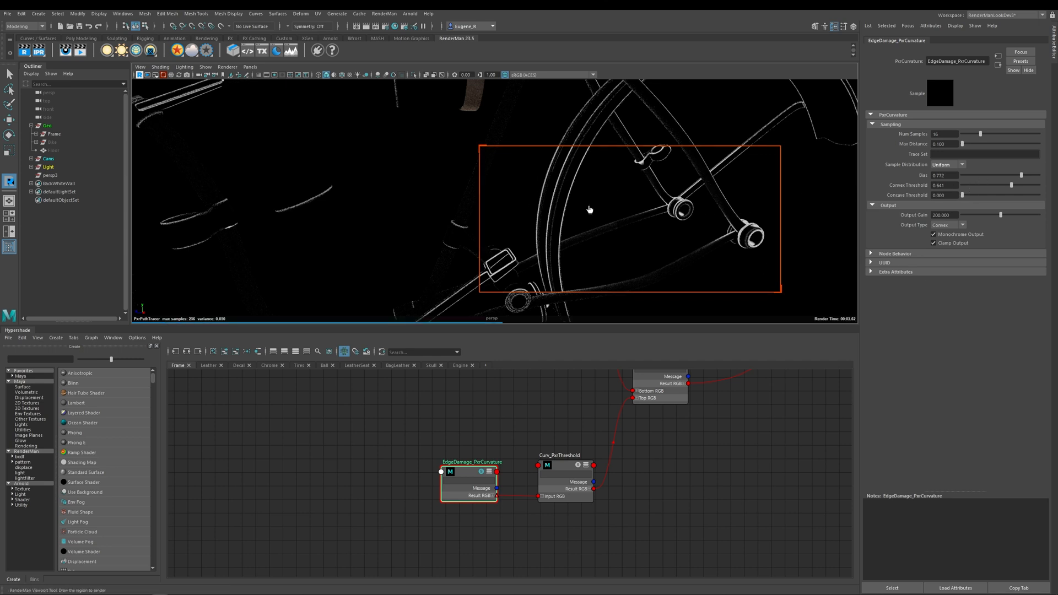
pyautogui.tripleClick(945, 175)
pyautogui.write('0.200')
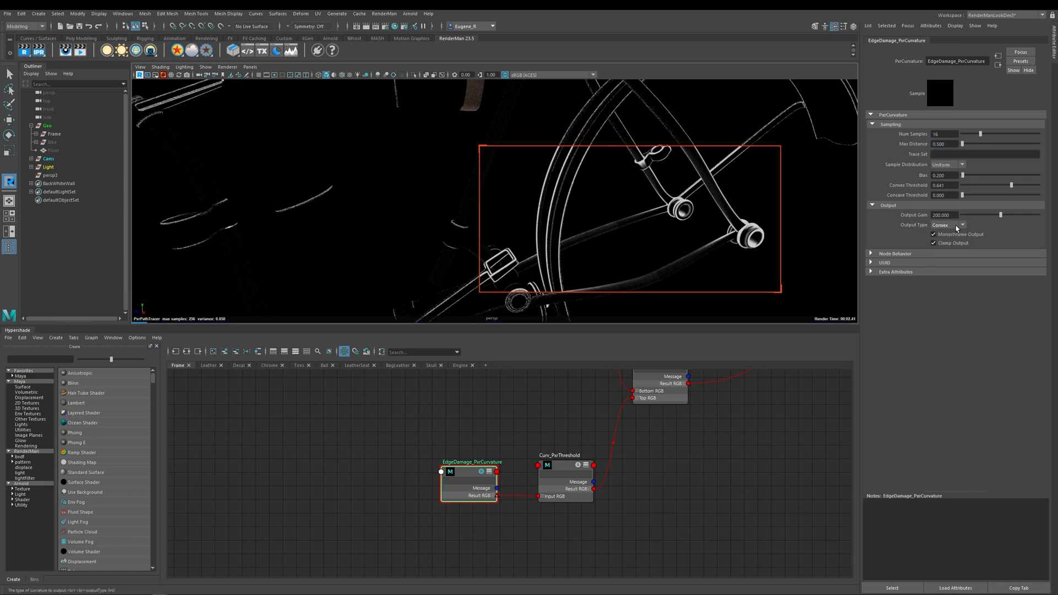
# - Enlarge the render region and switch curvature Output Type from Convex to Concave
pyautogui.click(946, 224)
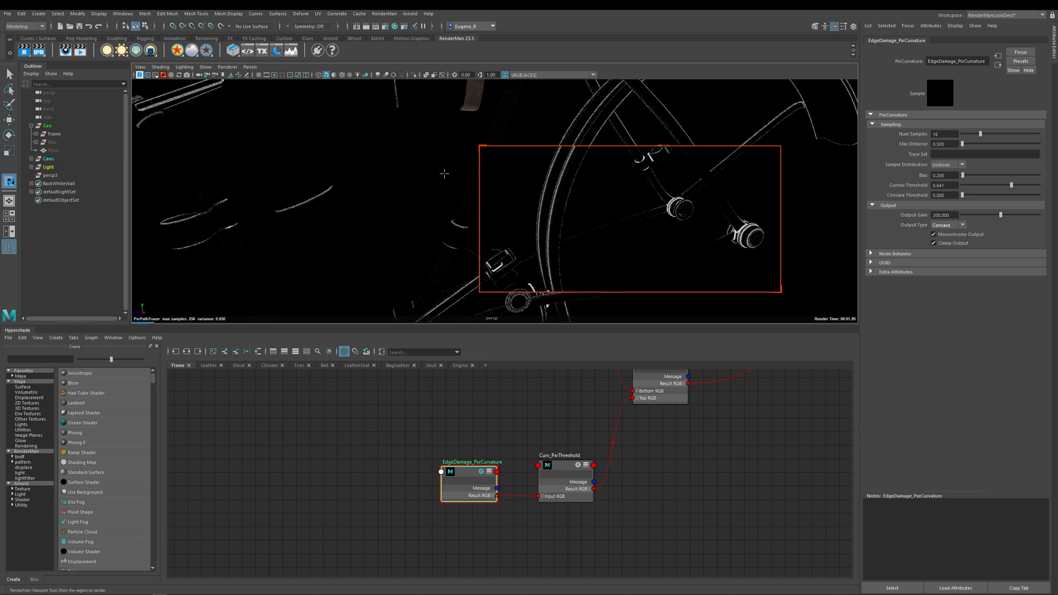
pyautogui.moveTo(479, 143); pyautogui.dragTo(223, 94)
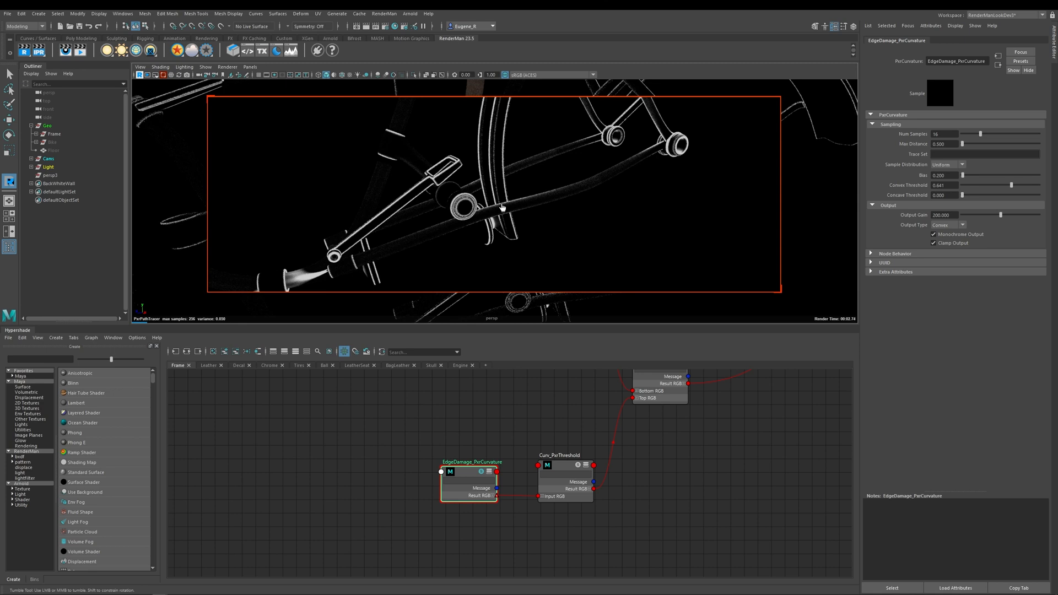
pyautogui.click(949, 225)
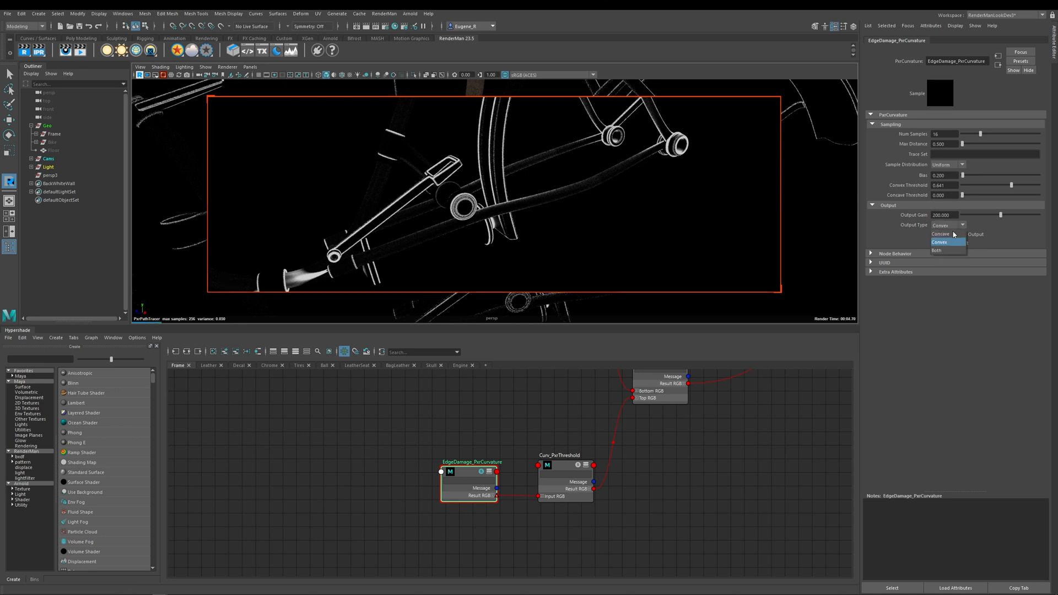
pyautogui.click(939, 234)
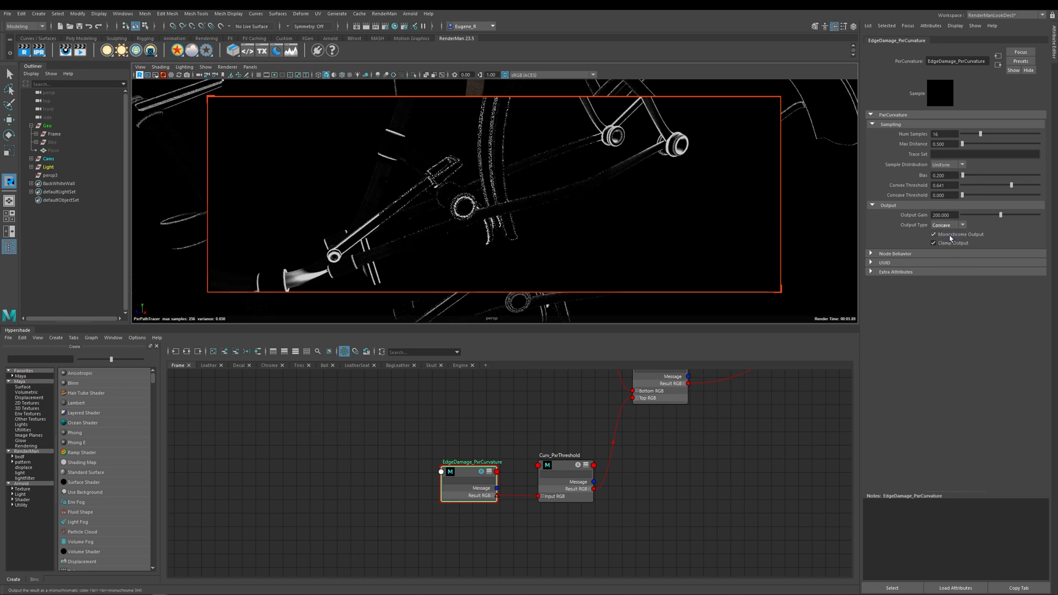
pyautogui.click(934, 238)
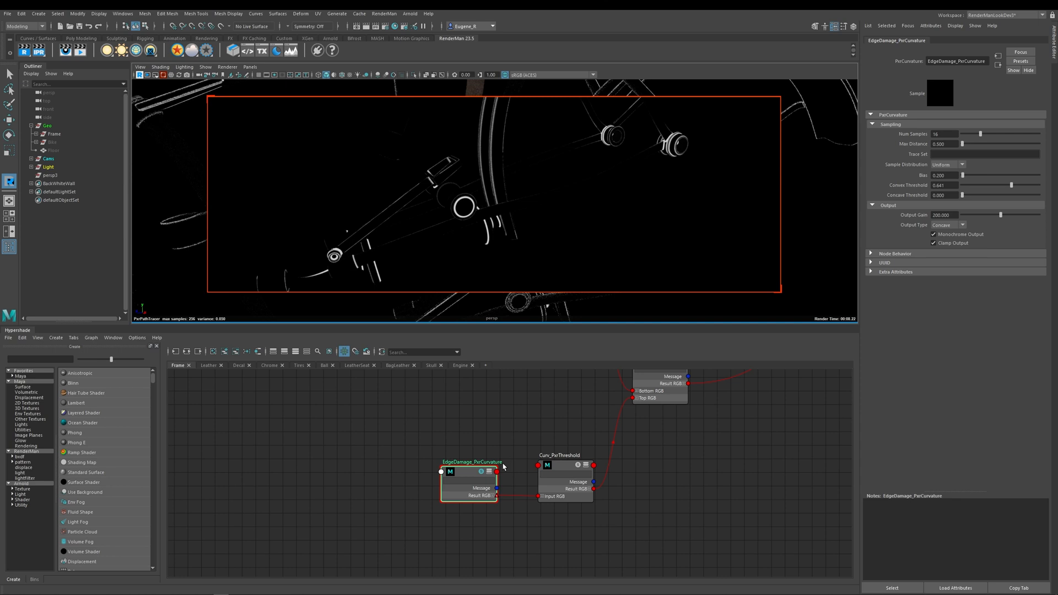
pyautogui.moveTo(449, 190)
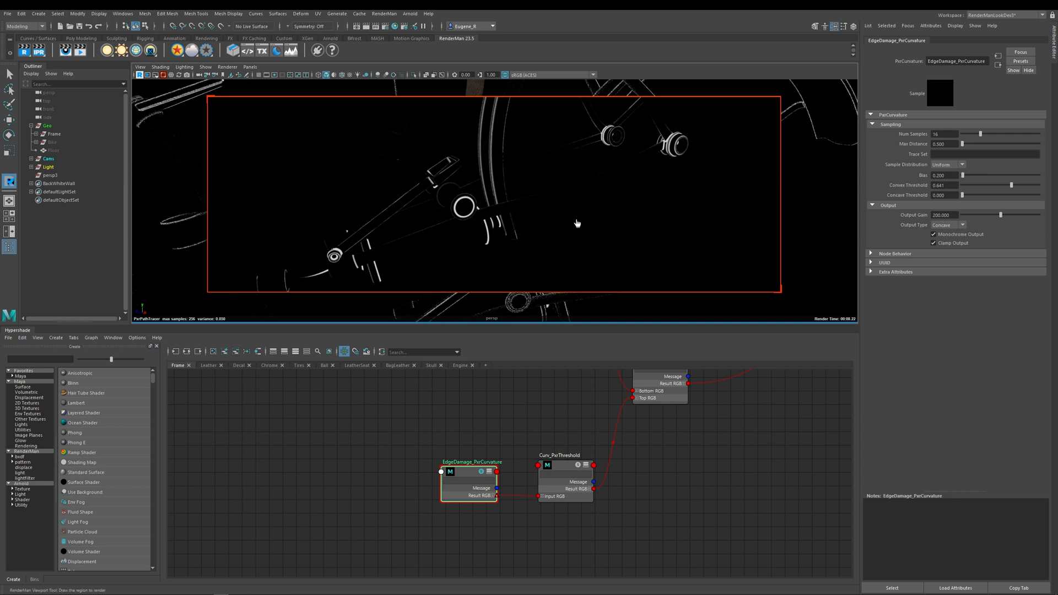
pyautogui.moveTo(427, 218)
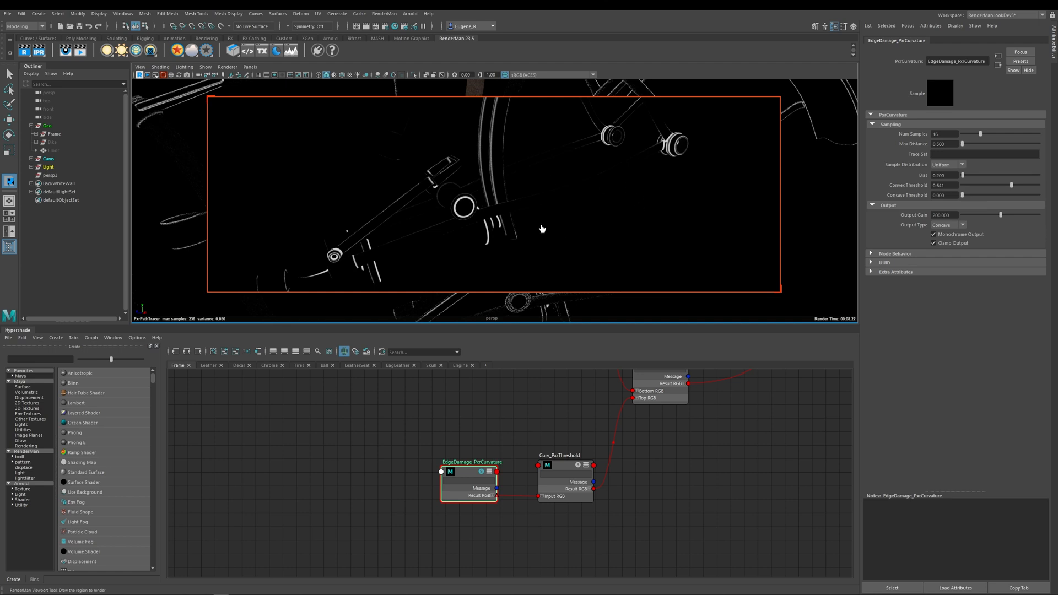
pyautogui.moveTo(344, 232)
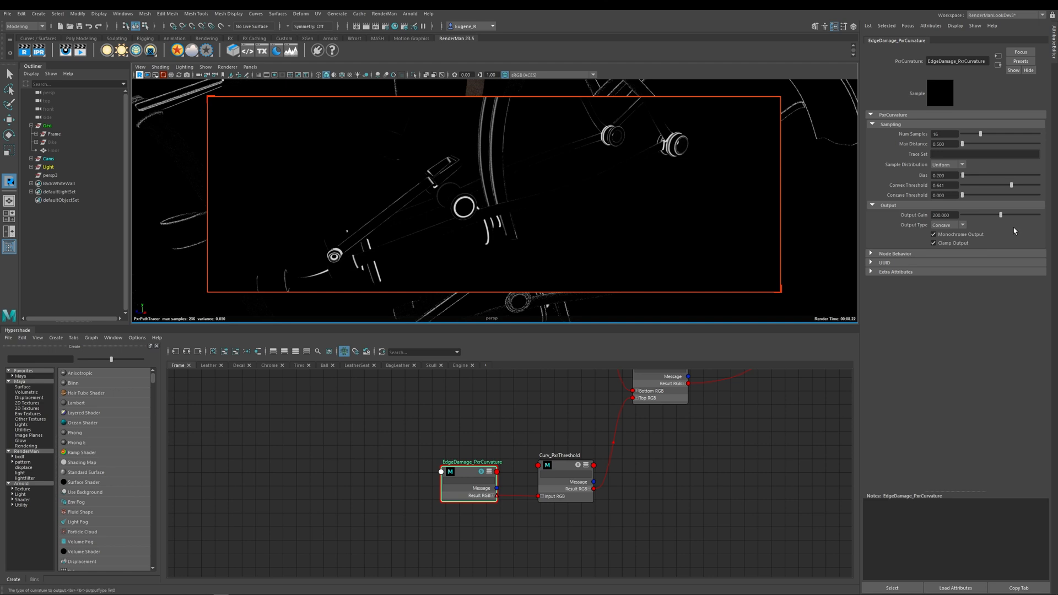
# - Set Output Type to Both with convex threshold 1.0 and concave threshold 0.665
pyautogui.click(949, 225)
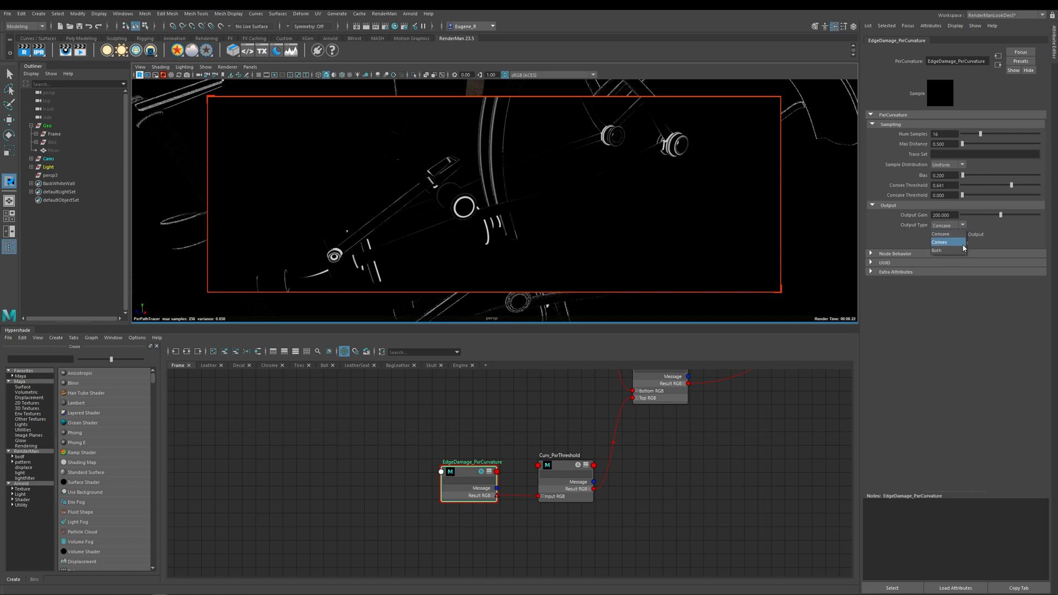
pyautogui.click(938, 250)
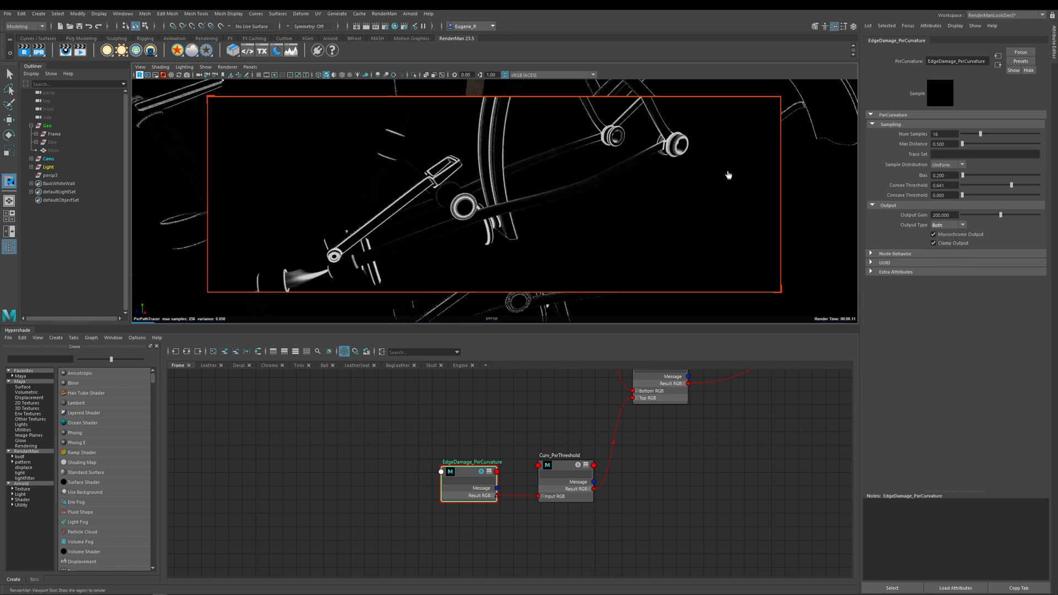
pyautogui.moveTo(928, 177)
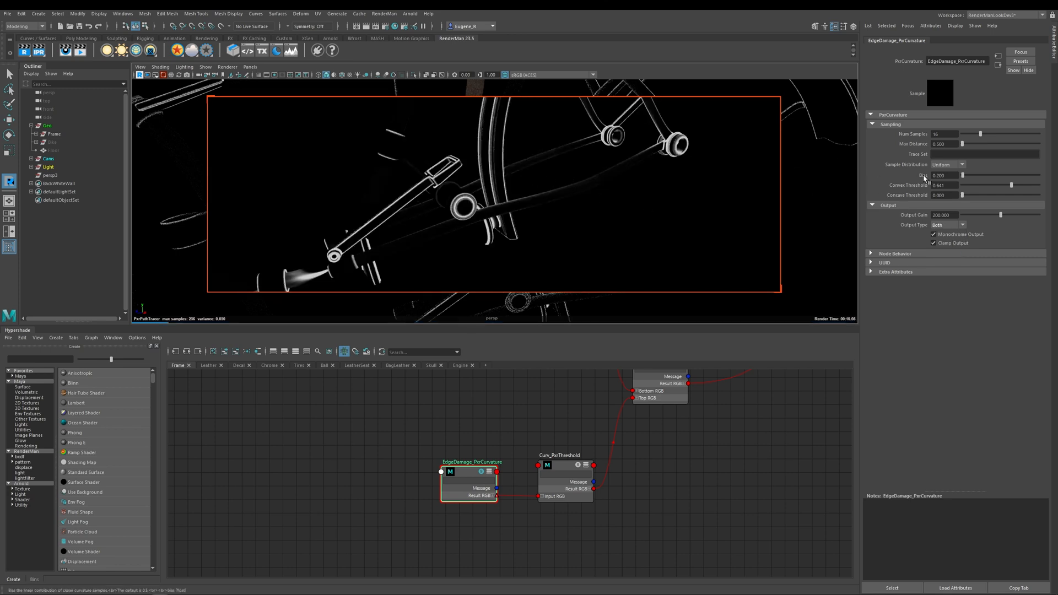
pyautogui.moveTo(973, 201)
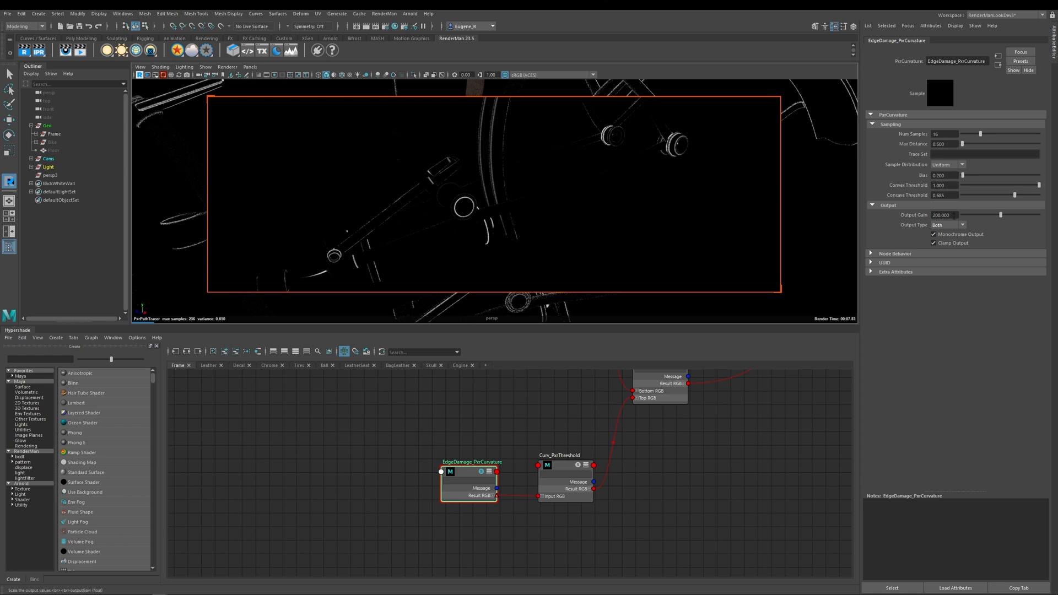
pyautogui.moveTo(504, 187)
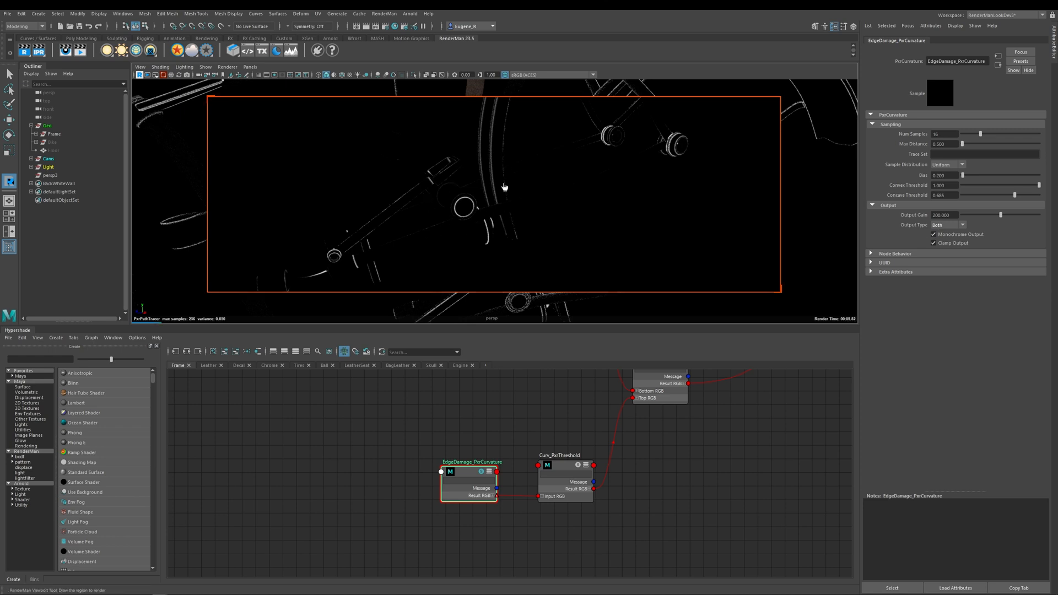
pyautogui.moveTo(912, 200)
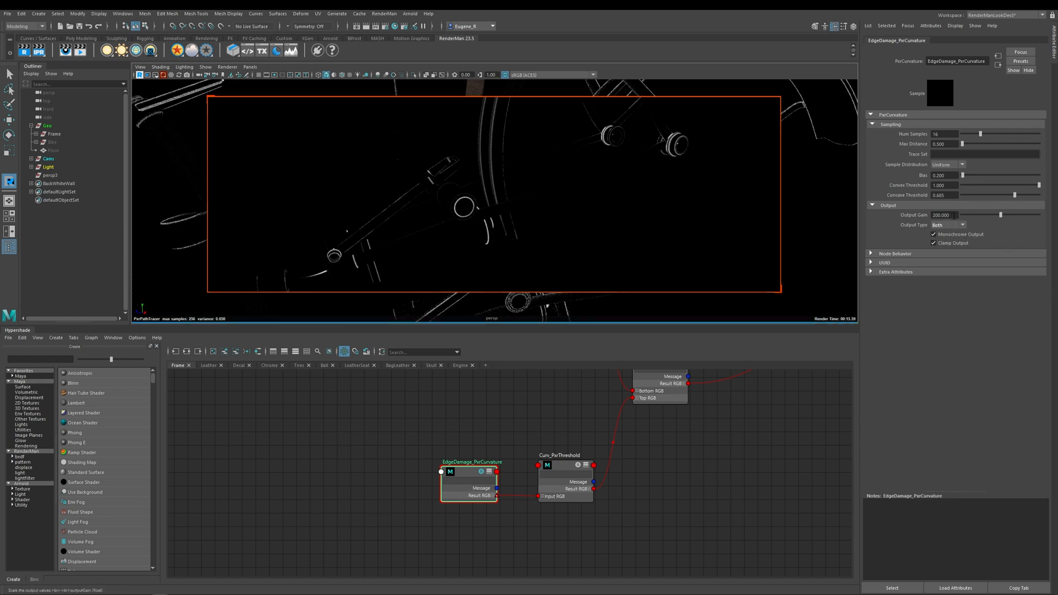
pyautogui.tripleClick(940, 215)
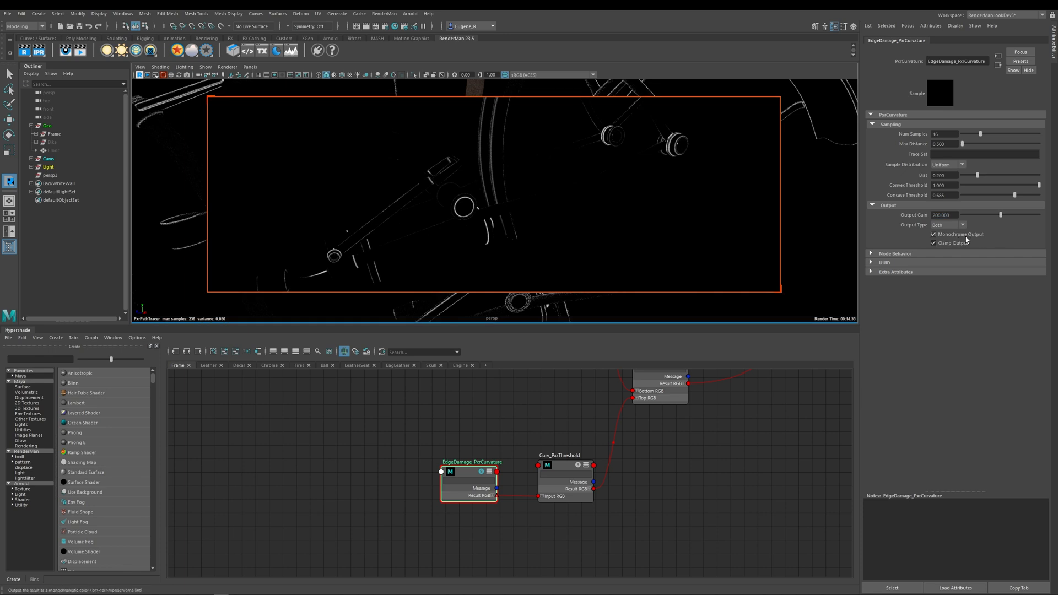
pyautogui.moveTo(957, 236)
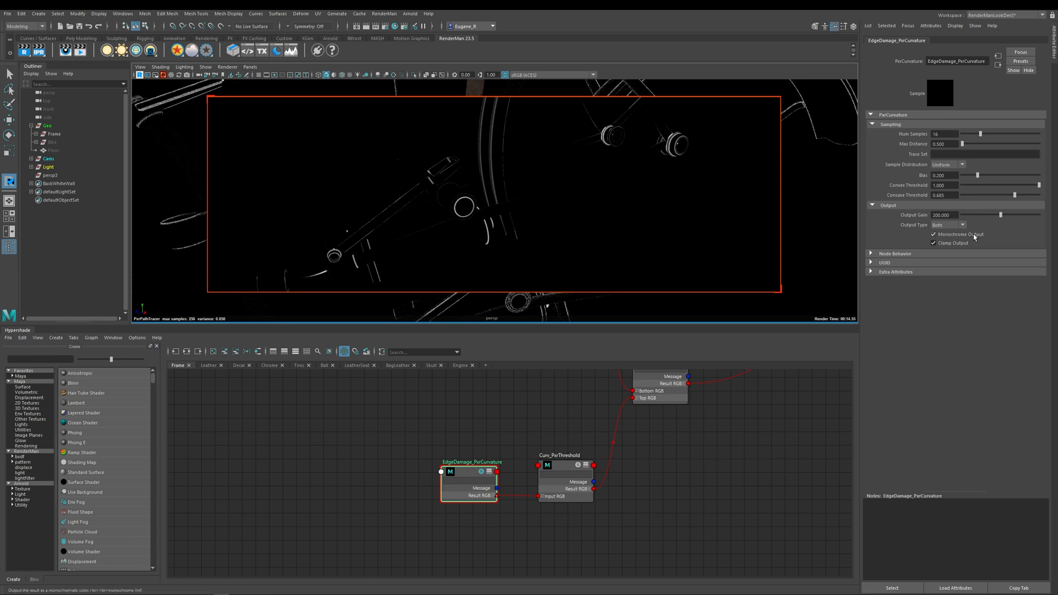
# - Toggle Monochrome Output off so convex and concave edges render in red and green
pyautogui.click(934, 234)
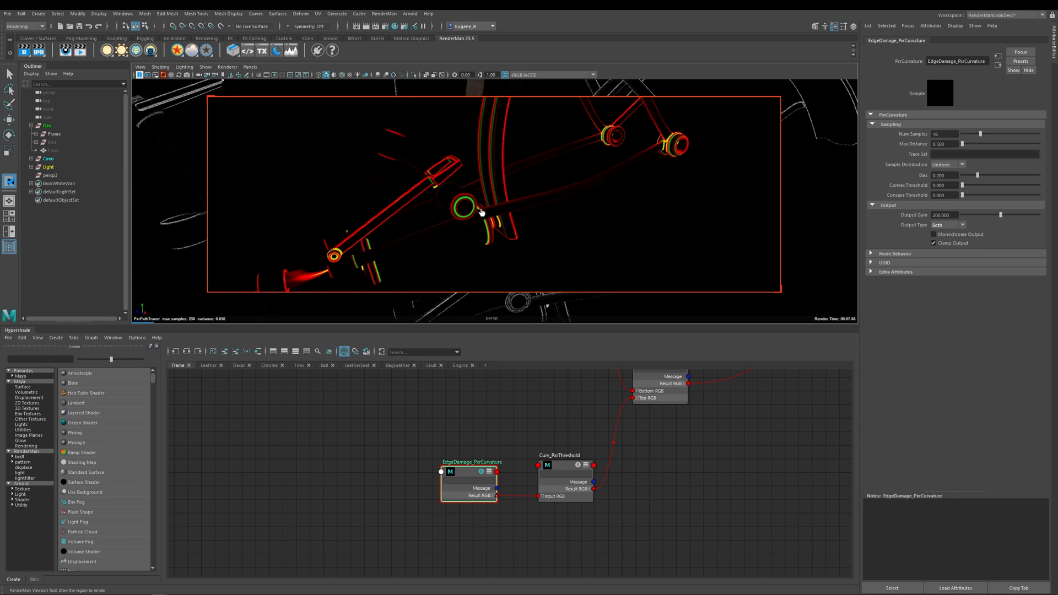
pyautogui.moveTo(653, 251)
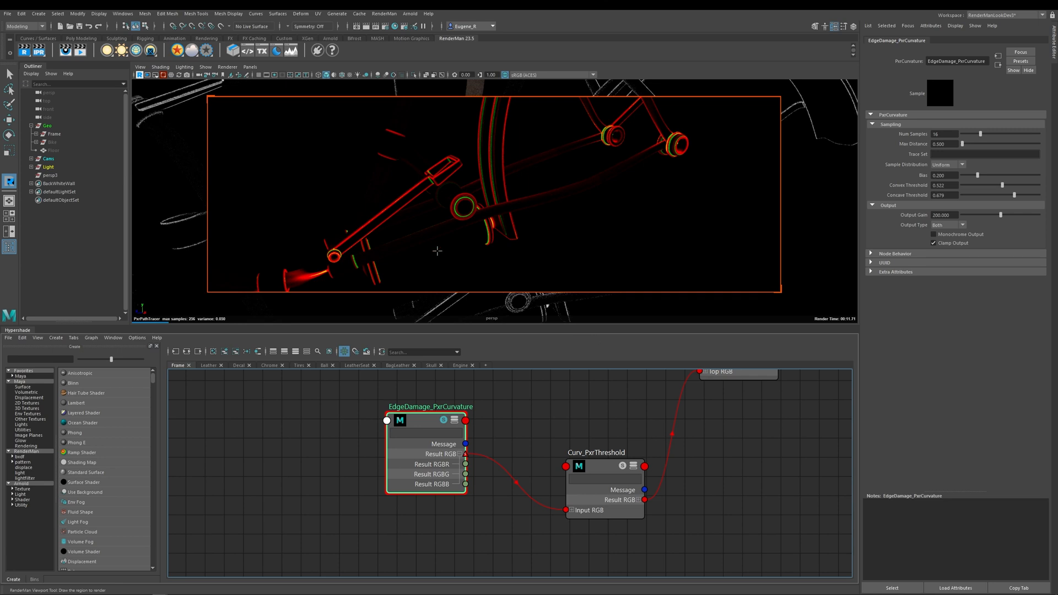
pyautogui.moveTo(478, 157)
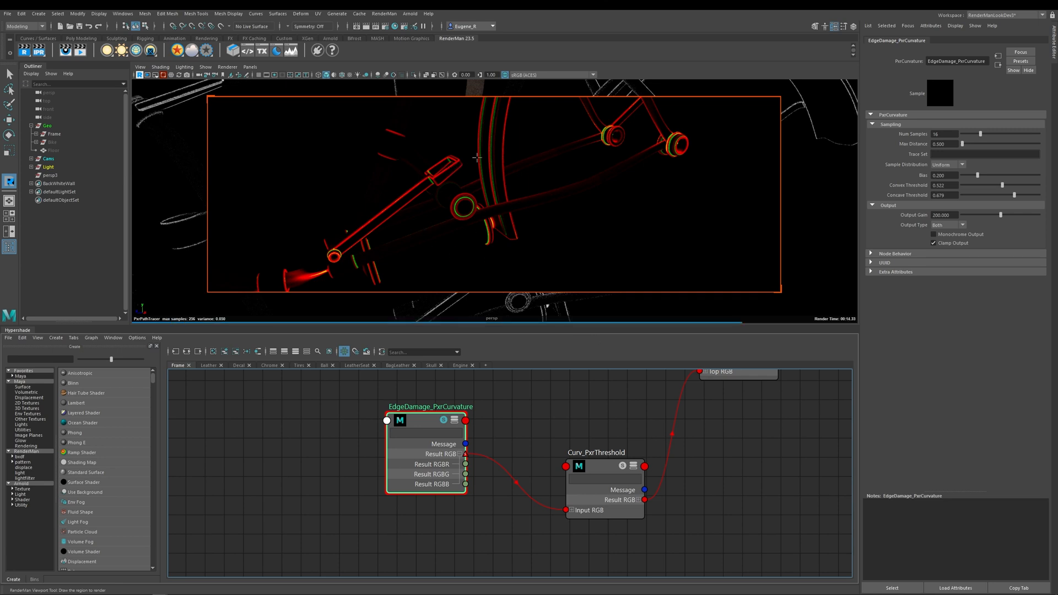
pyautogui.moveTo(489, 417)
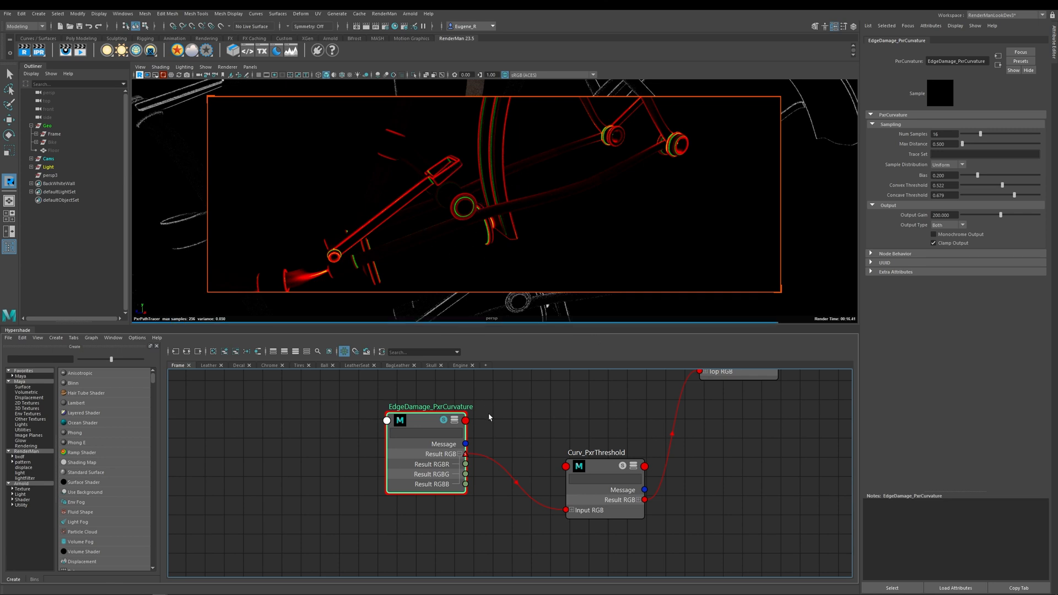
pyautogui.moveTo(489, 417)
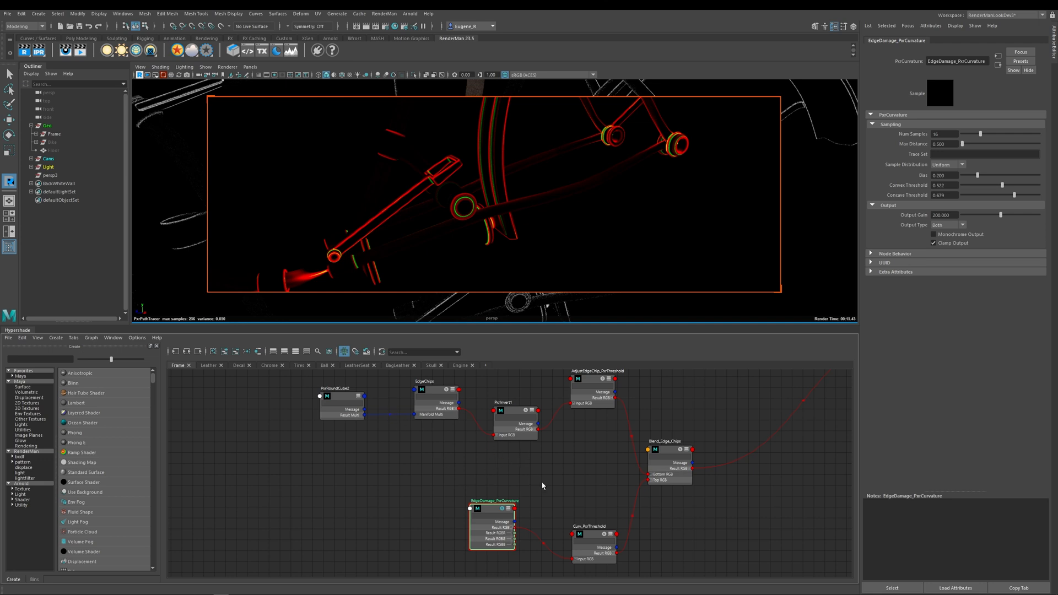
pyautogui.moveTo(972, 234)
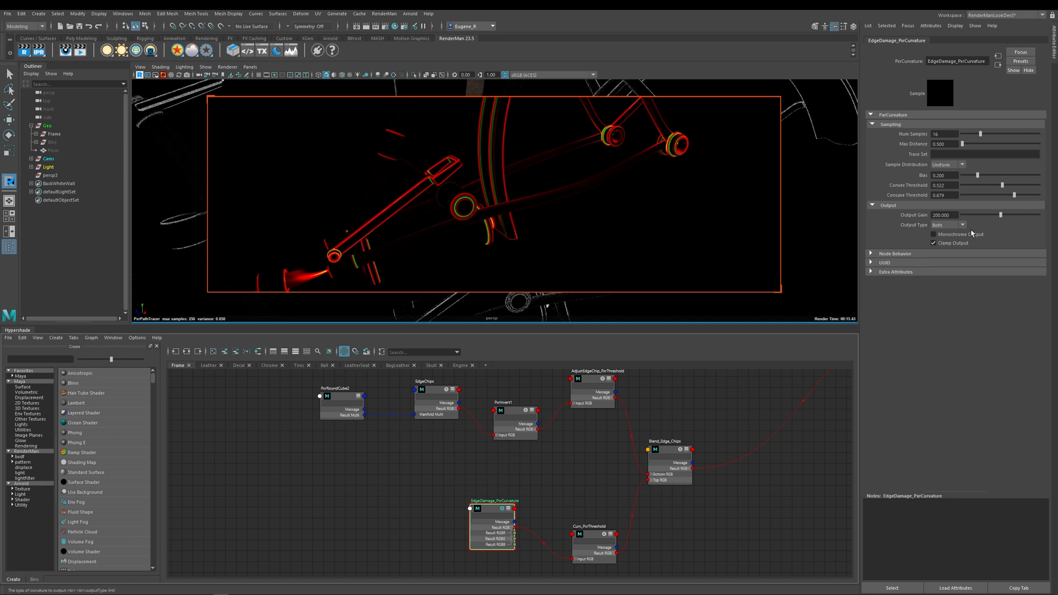
pyautogui.click(934, 234)
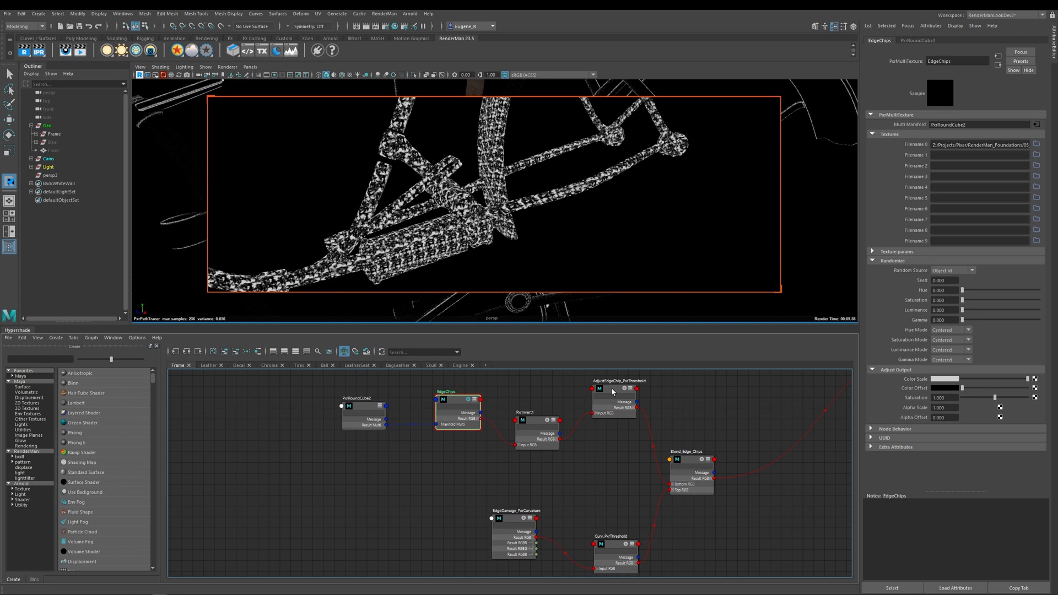
pyautogui.moveTo(628, 387)
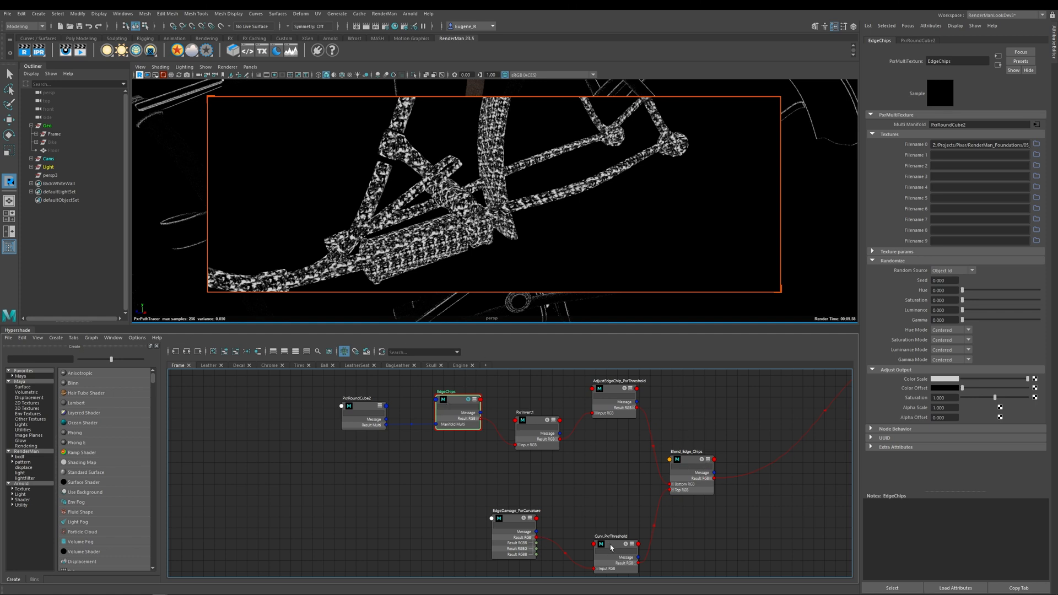
# - Inspect Curv_PxrThreshold and Blend_Edge_Chips, then preview the blended edge-chip mask
pyautogui.click(610, 545)
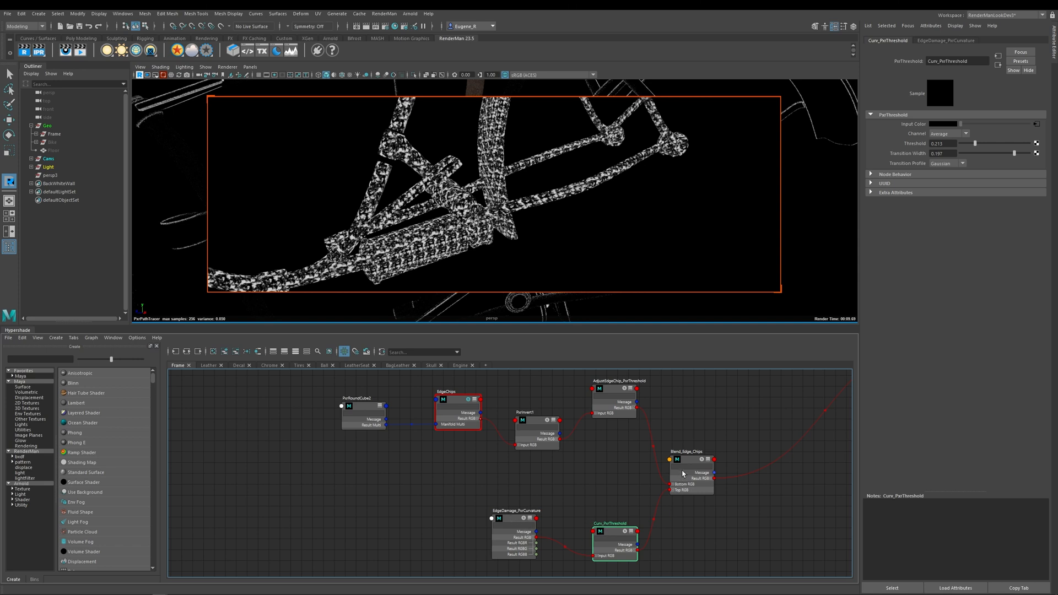
pyautogui.click(688, 459)
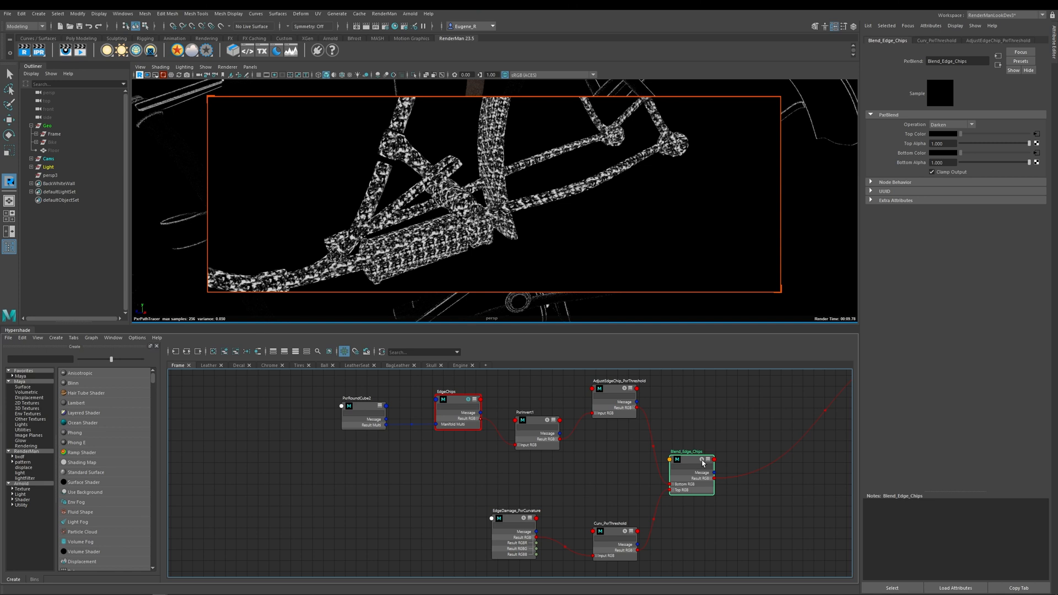
pyautogui.click(702, 460)
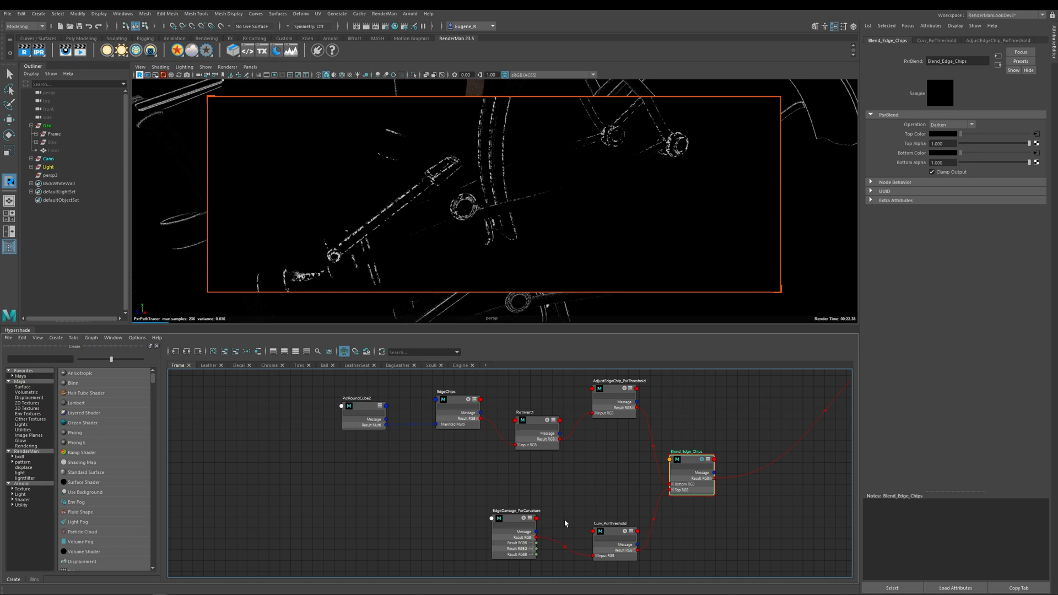
pyautogui.moveTo(587, 387)
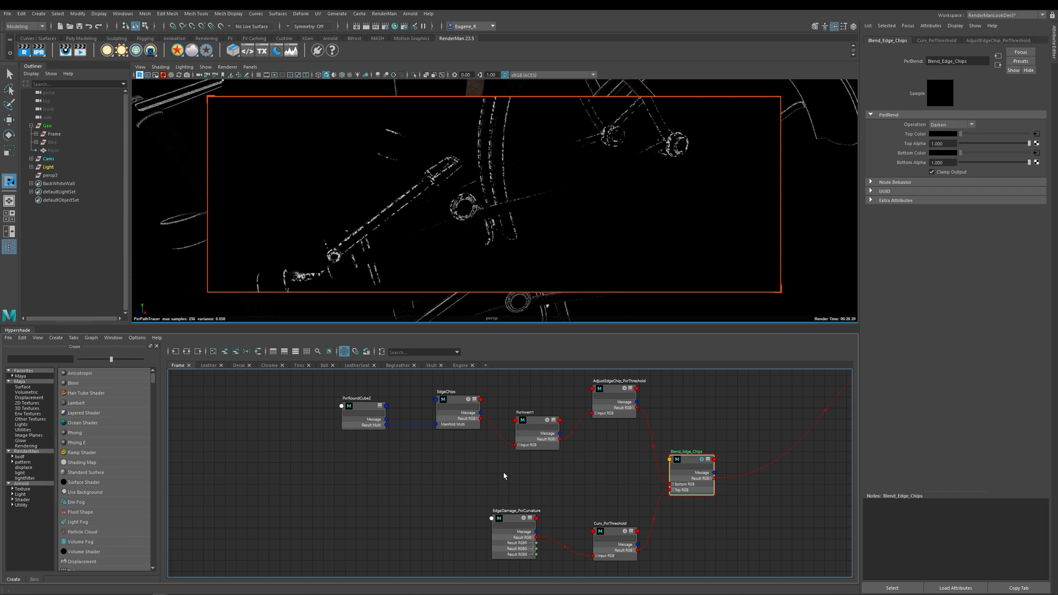
pyautogui.moveTo(213, 284)
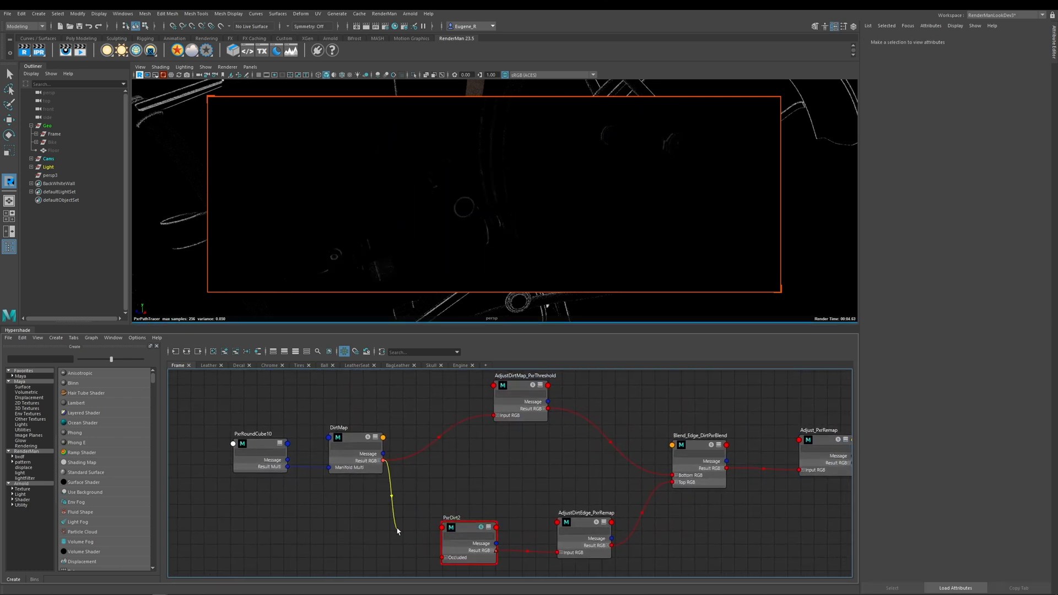
# - Select PxrDirt2 to show its Dirt Color and Sampling attributes while its occlusion mask renders
pyautogui.click(465, 524)
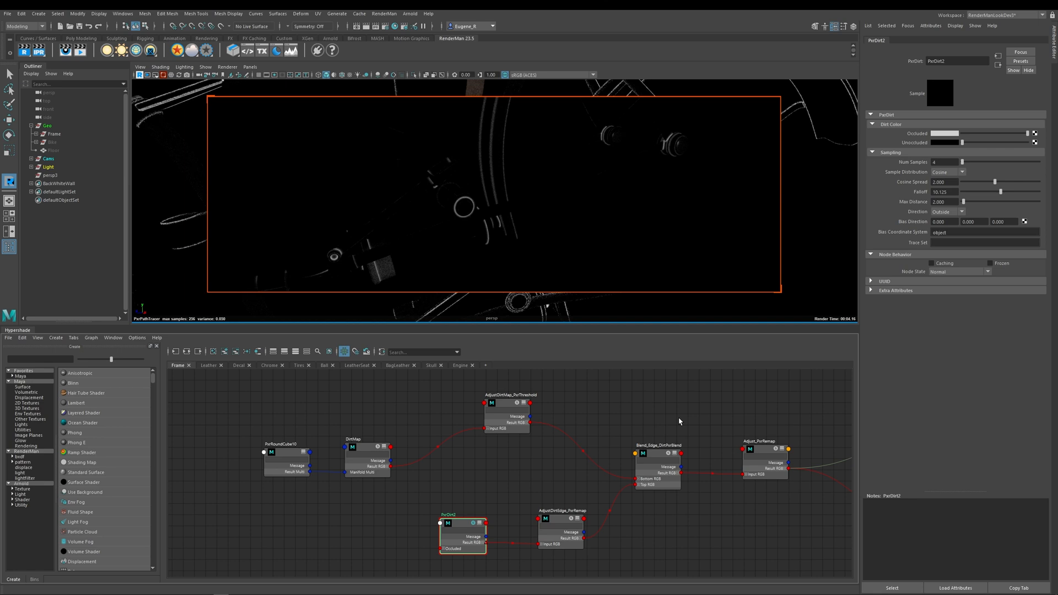
pyautogui.moveTo(614, 265)
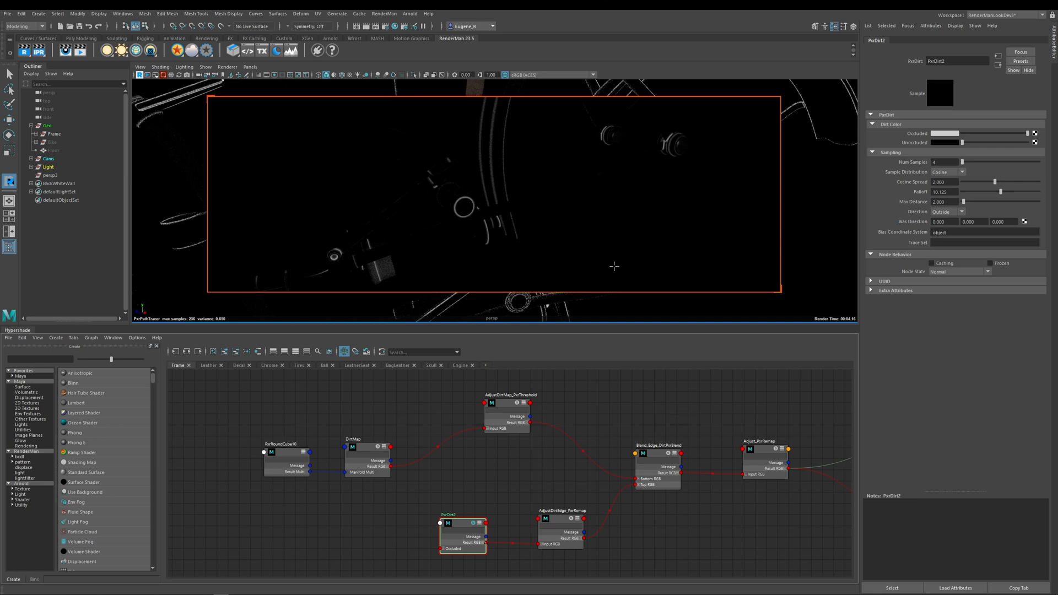
pyautogui.moveTo(708, 450)
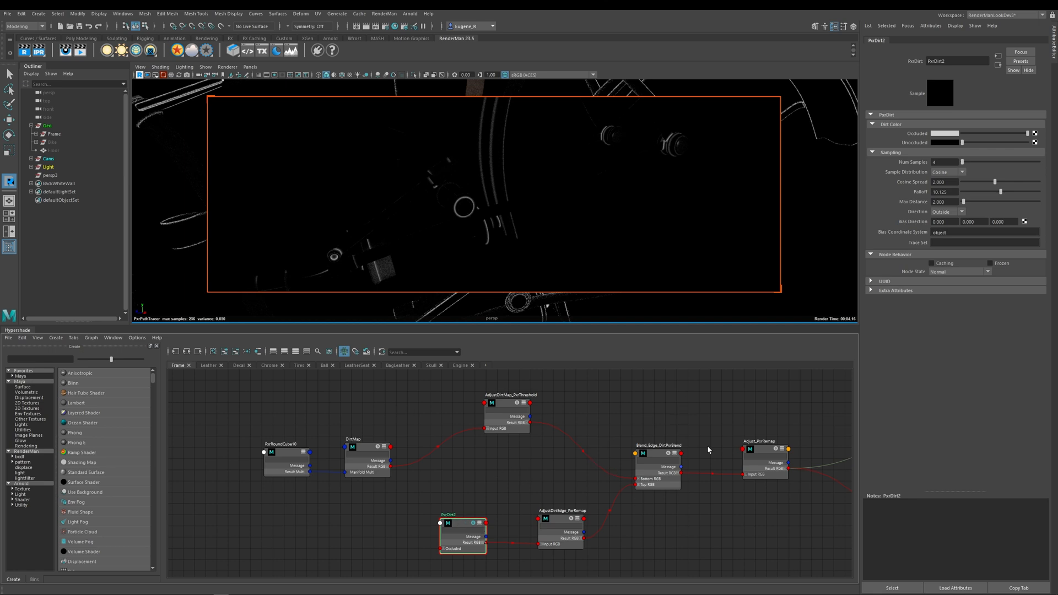
pyautogui.moveTo(566, 296)
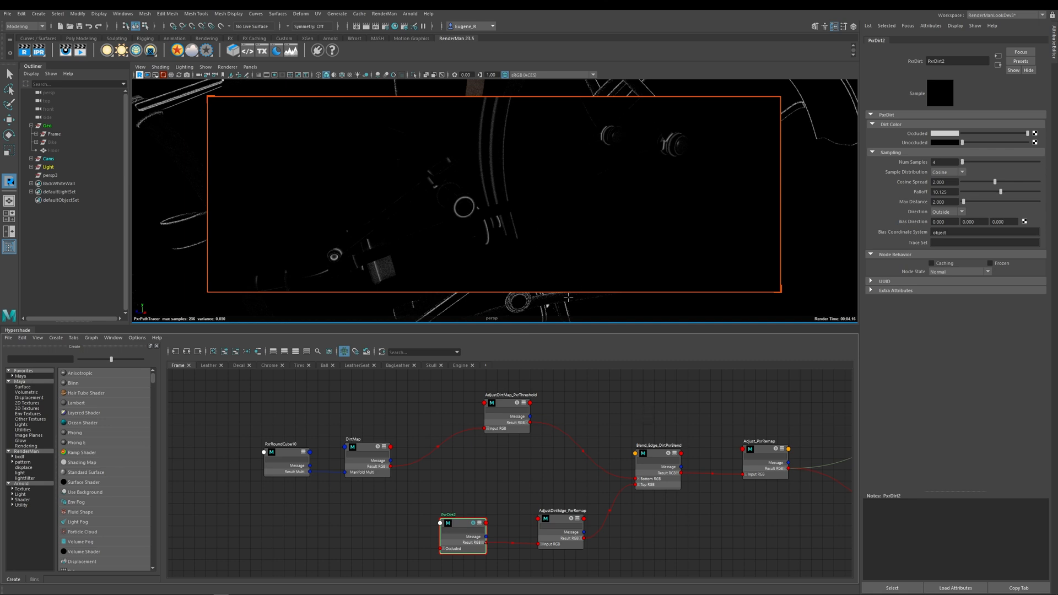
pyautogui.moveTo(498, 274)
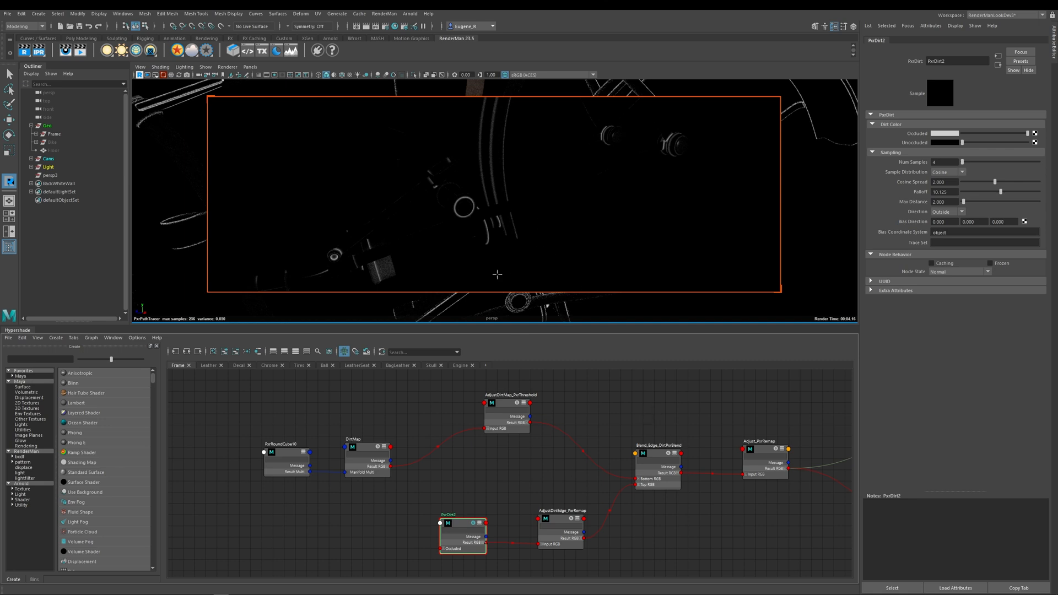
pyautogui.moveTo(486, 199)
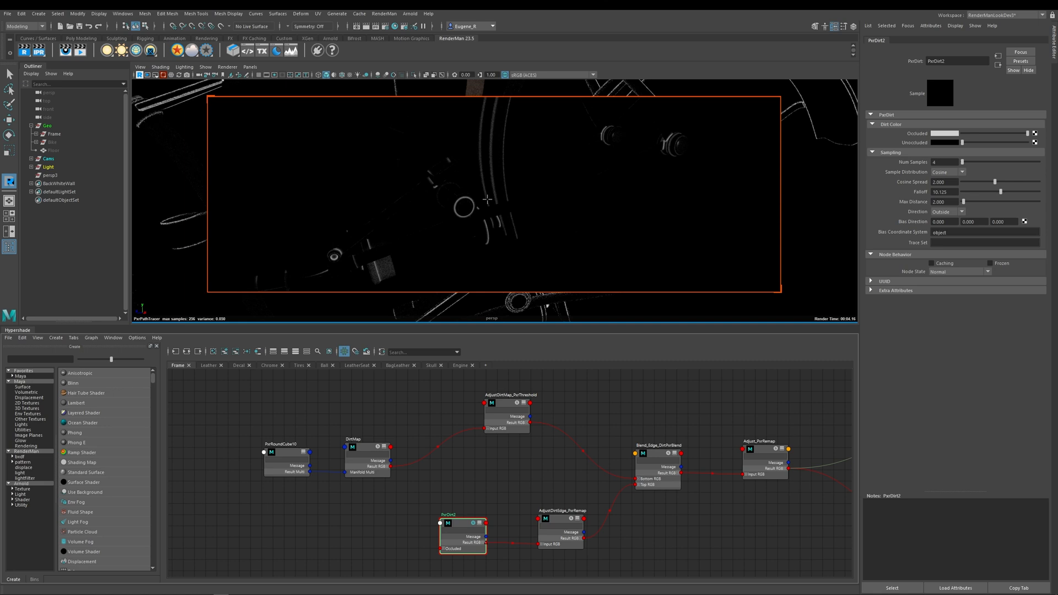
pyautogui.moveTo(519, 244)
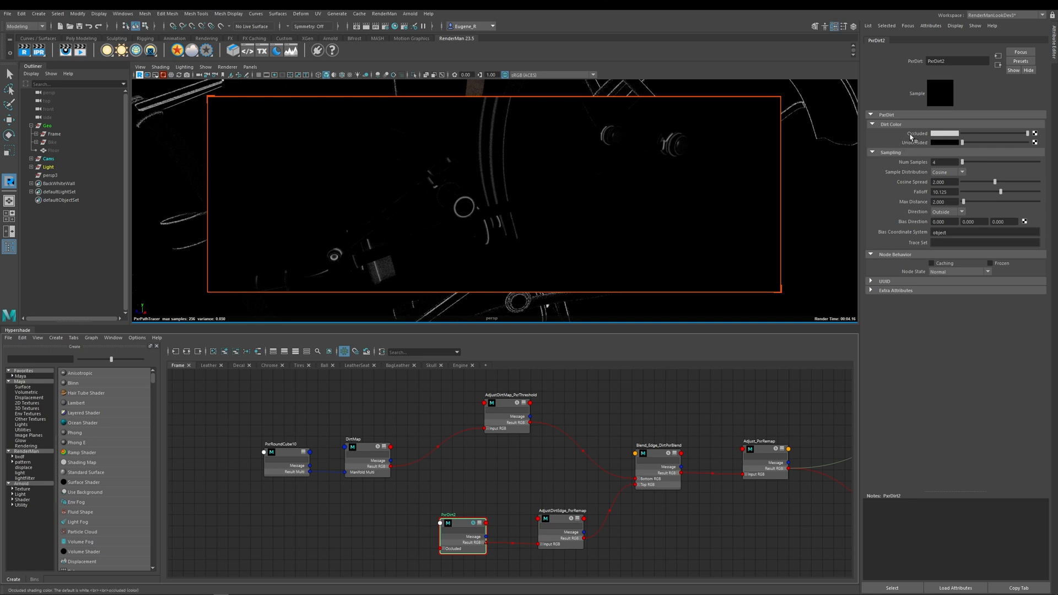
pyautogui.moveTo(945, 142)
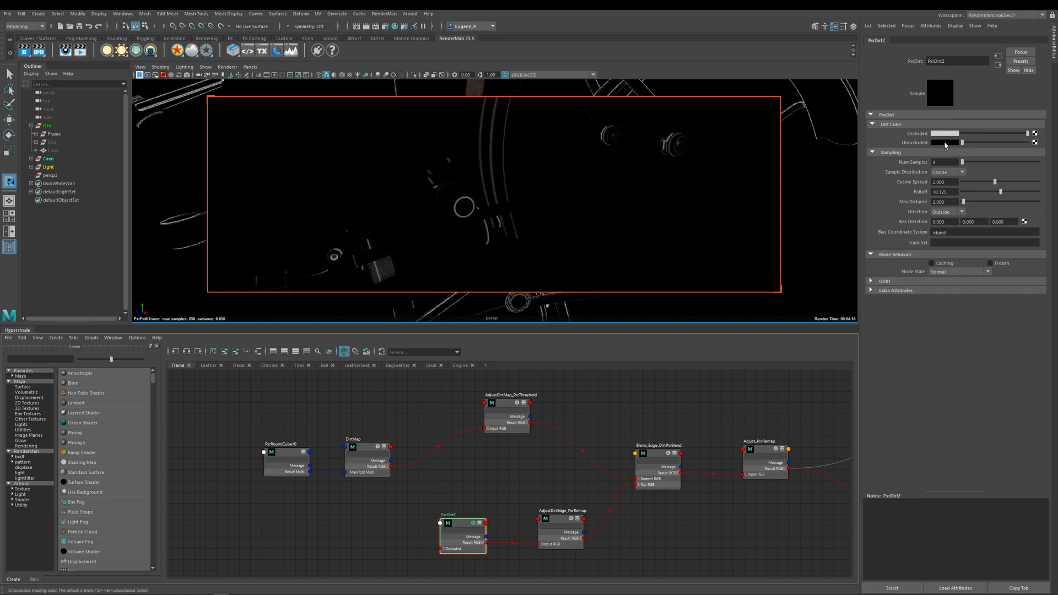
# - Set PxrDirt2 to Uniform sampling with falloff 1.0 and max distance 10.0
pyautogui.click(945, 142)
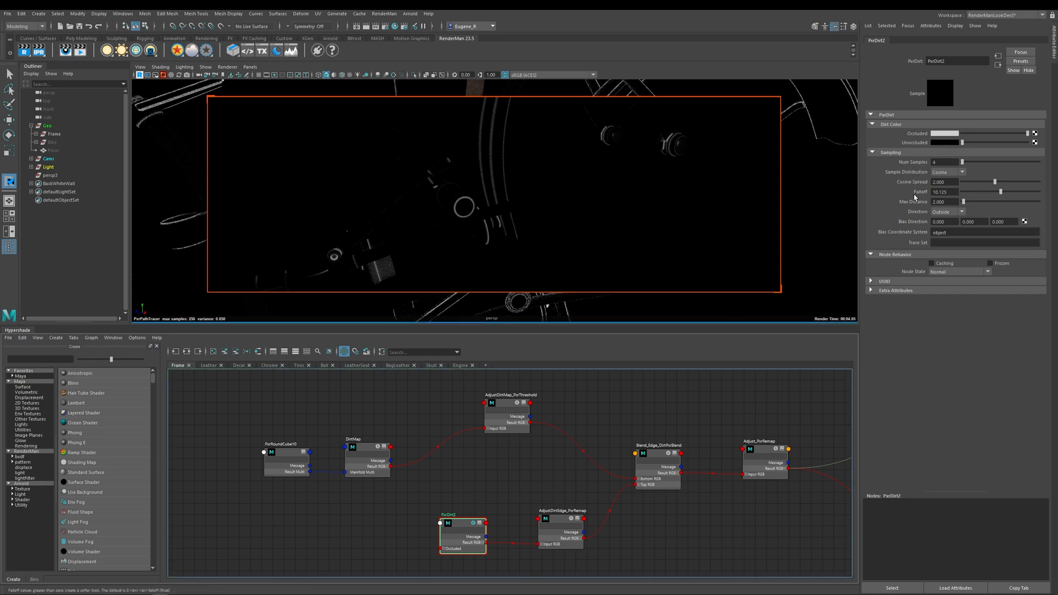
pyautogui.moveTo(915, 166)
pyautogui.write('16')
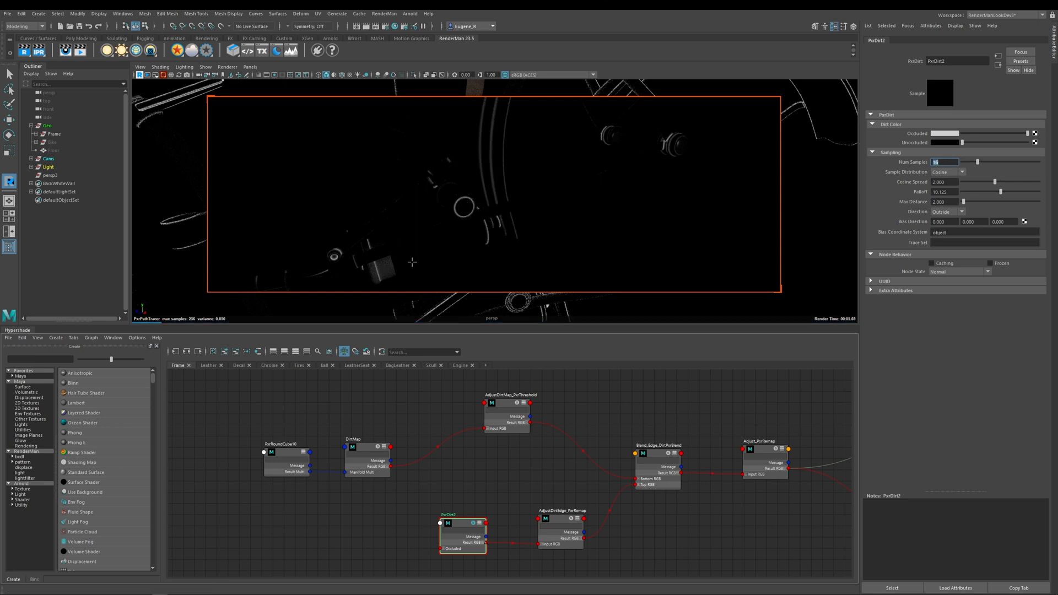
pyautogui.moveTo(515, 234)
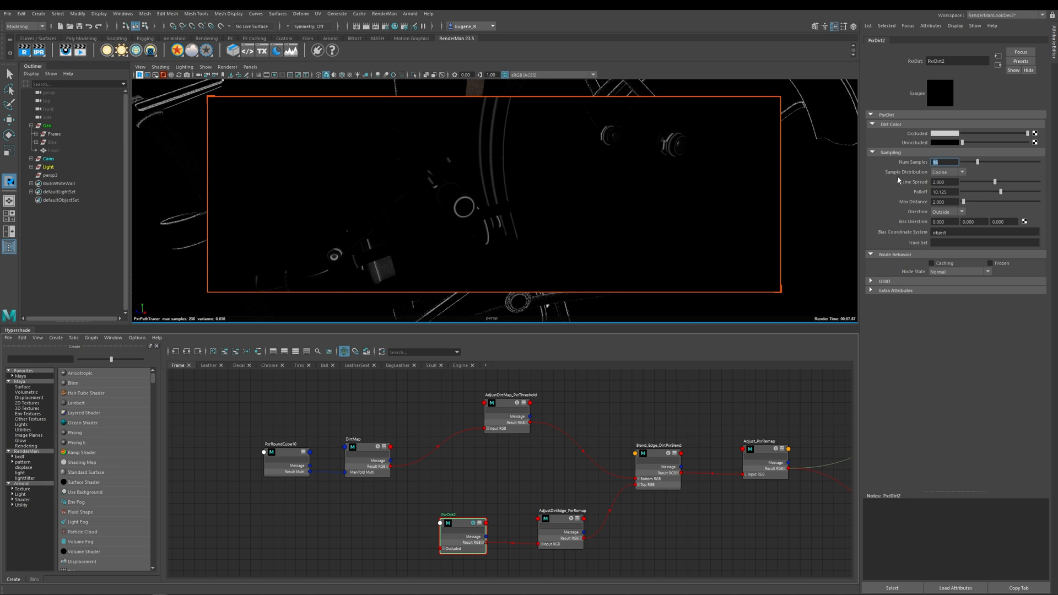
pyautogui.moveTo(951, 173)
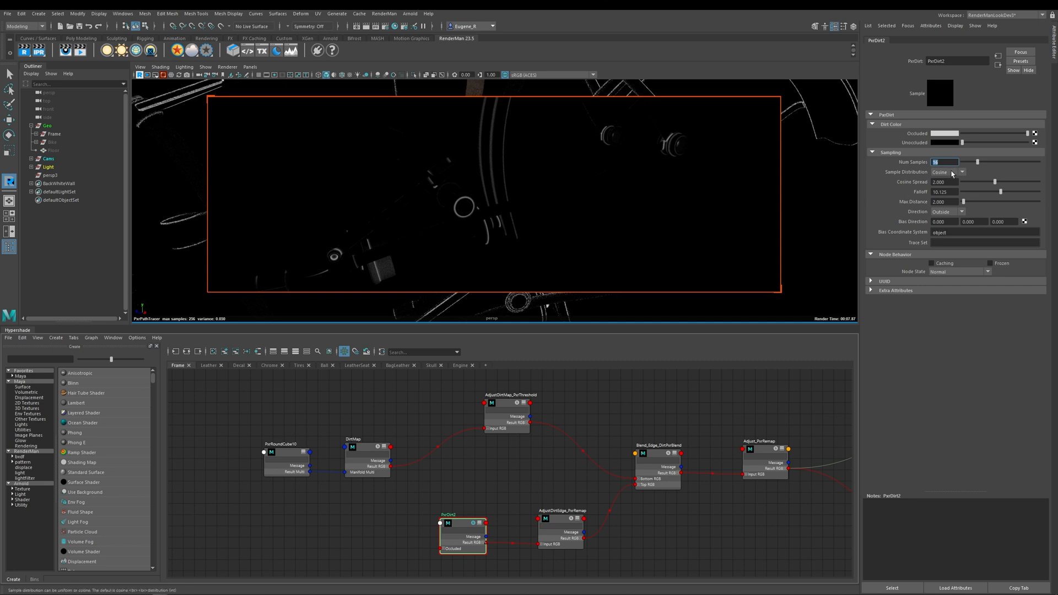
pyautogui.click(948, 172)
pyautogui.write('10.000')
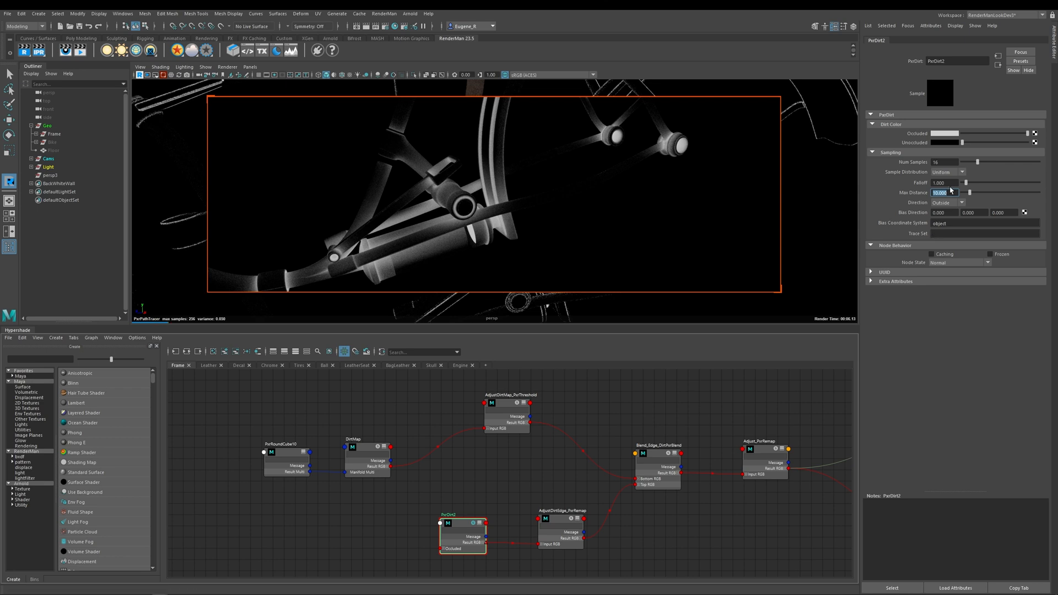
pyautogui.moveTo(973, 210)
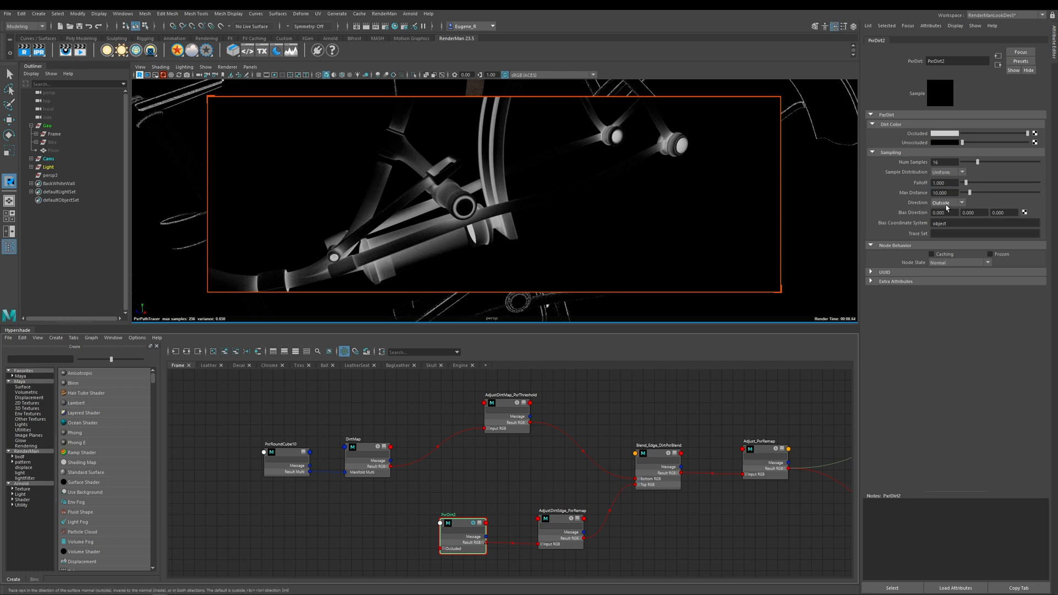
pyautogui.click(948, 202)
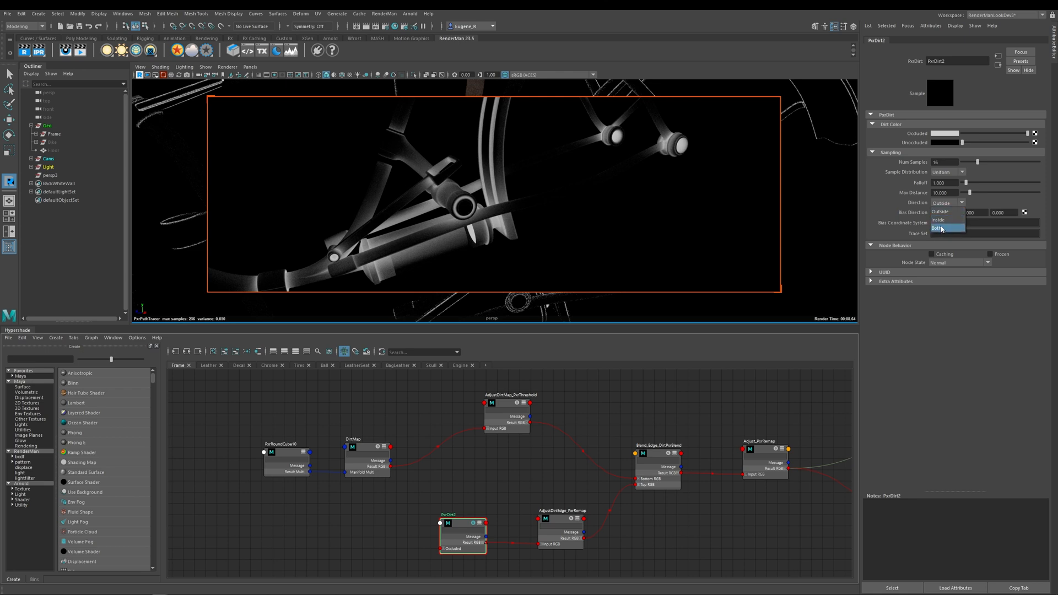
pyautogui.click(940, 211)
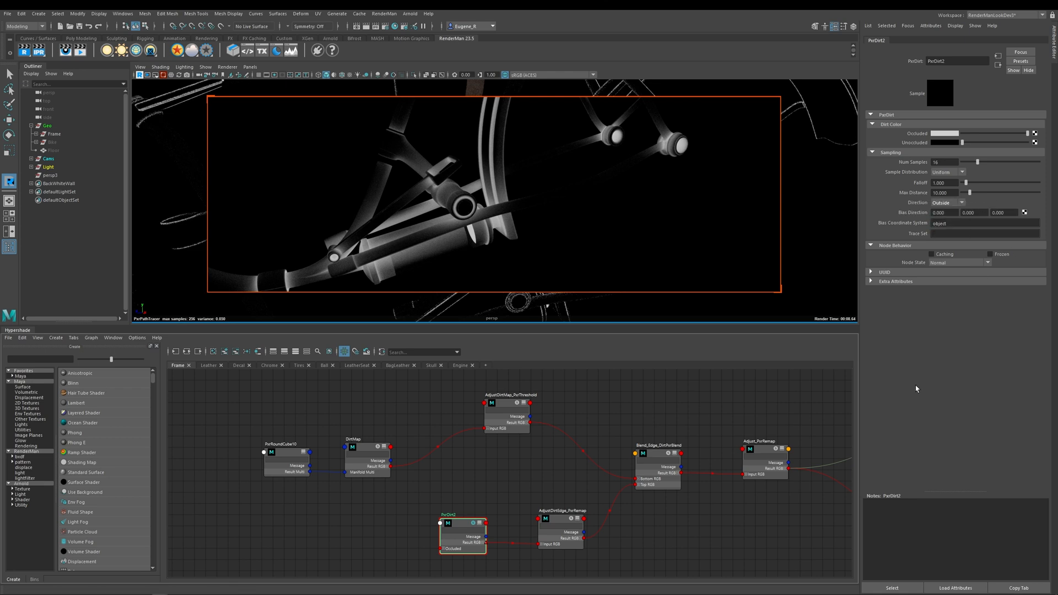
pyautogui.moveTo(847, 403)
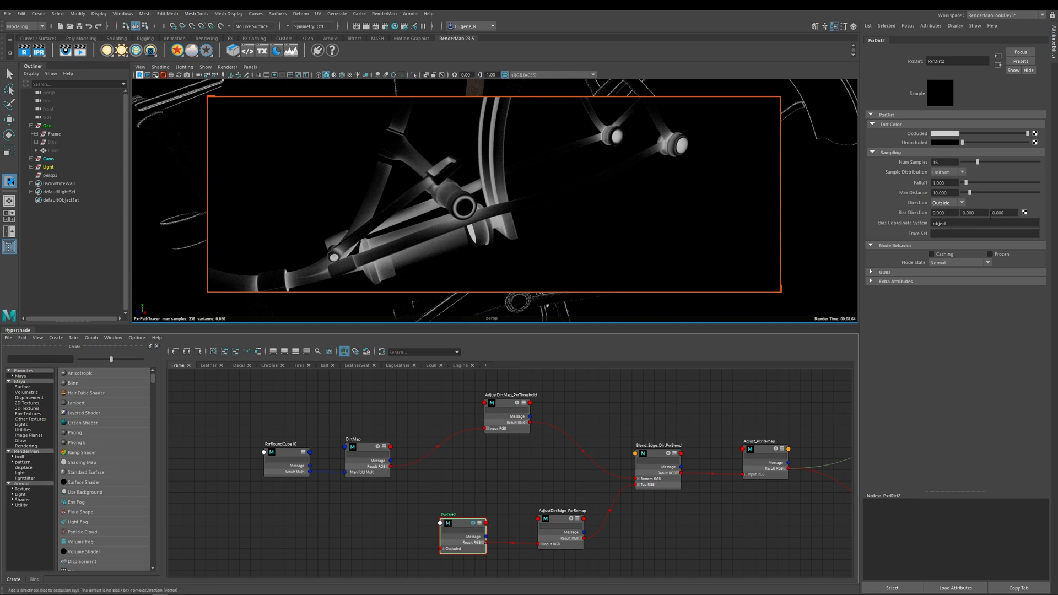
pyautogui.moveTo(836, 230)
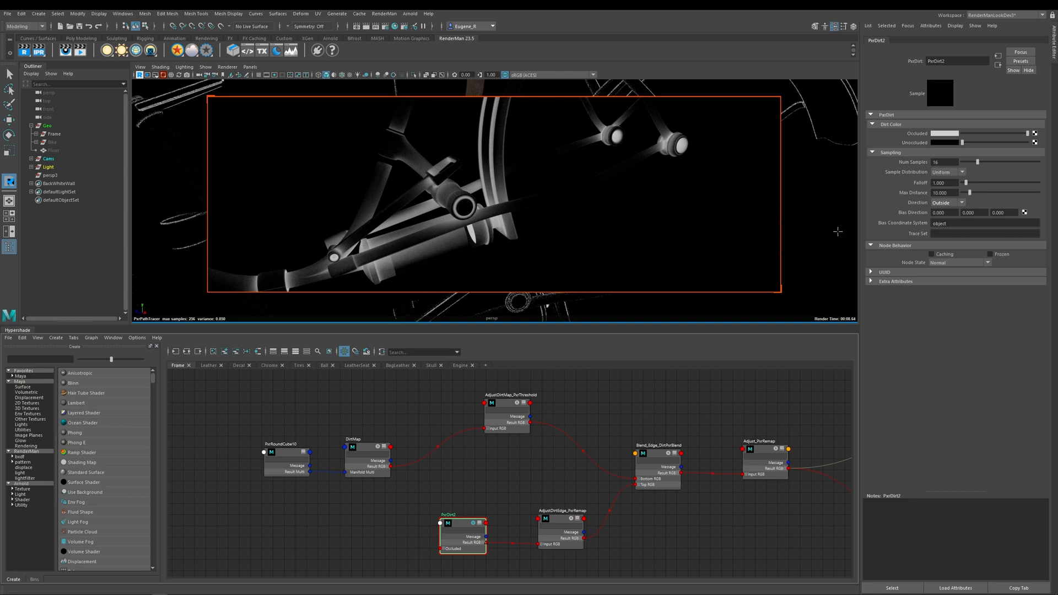
pyautogui.moveTo(945, 211)
pyautogui.write('-1.000')
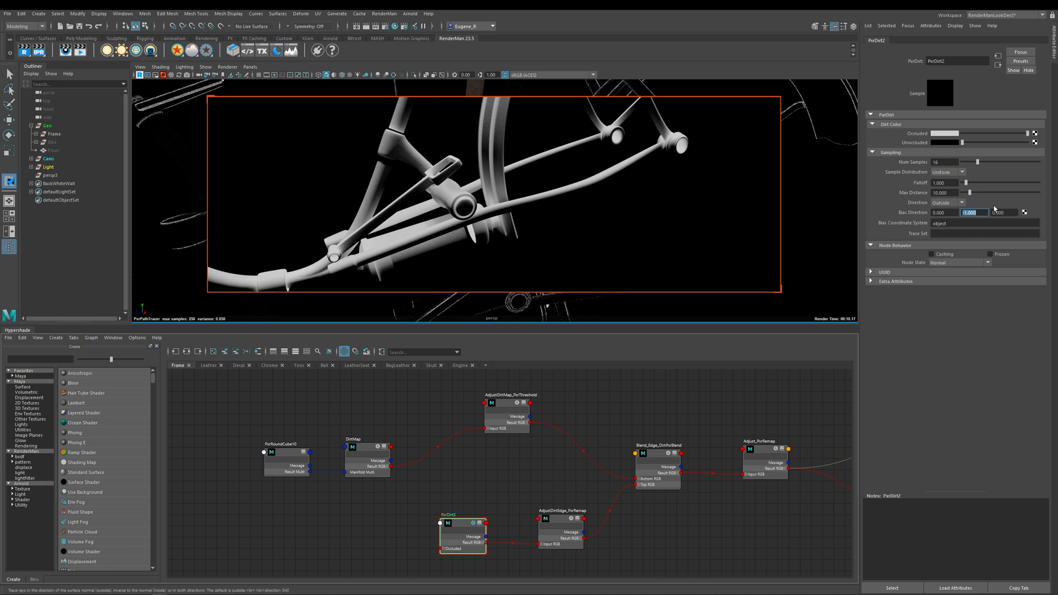
pyautogui.moveTo(919, 229)
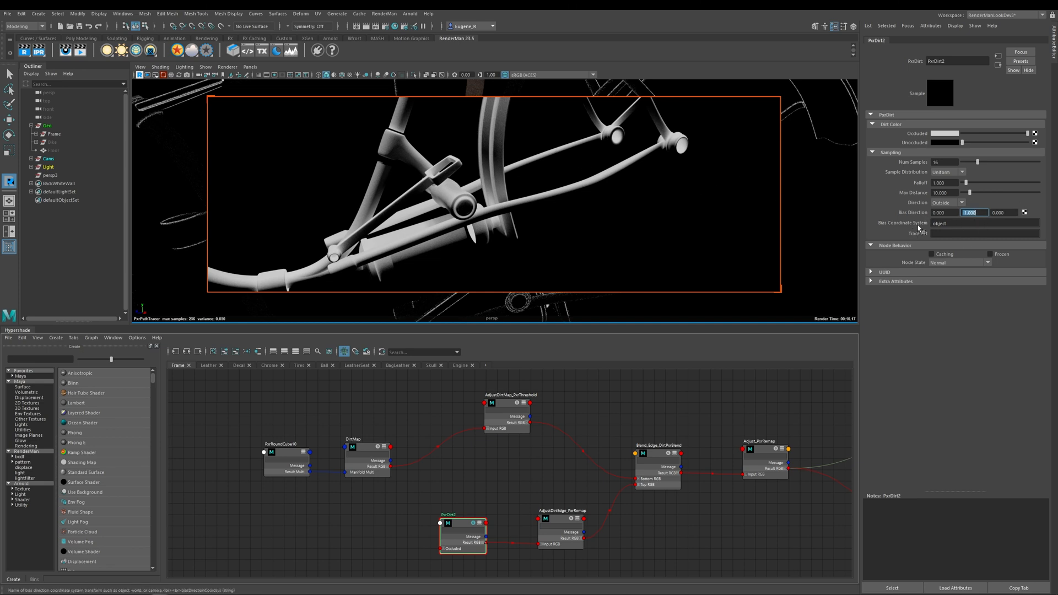
pyautogui.moveTo(410, 232)
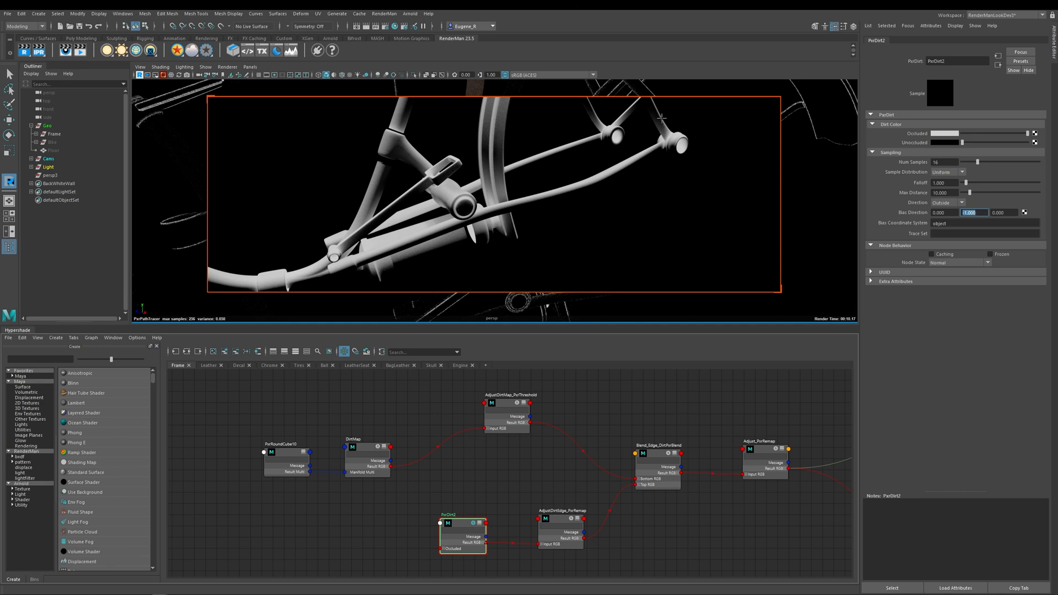
pyautogui.moveTo(642, 239)
pyautogui.write('0.000')
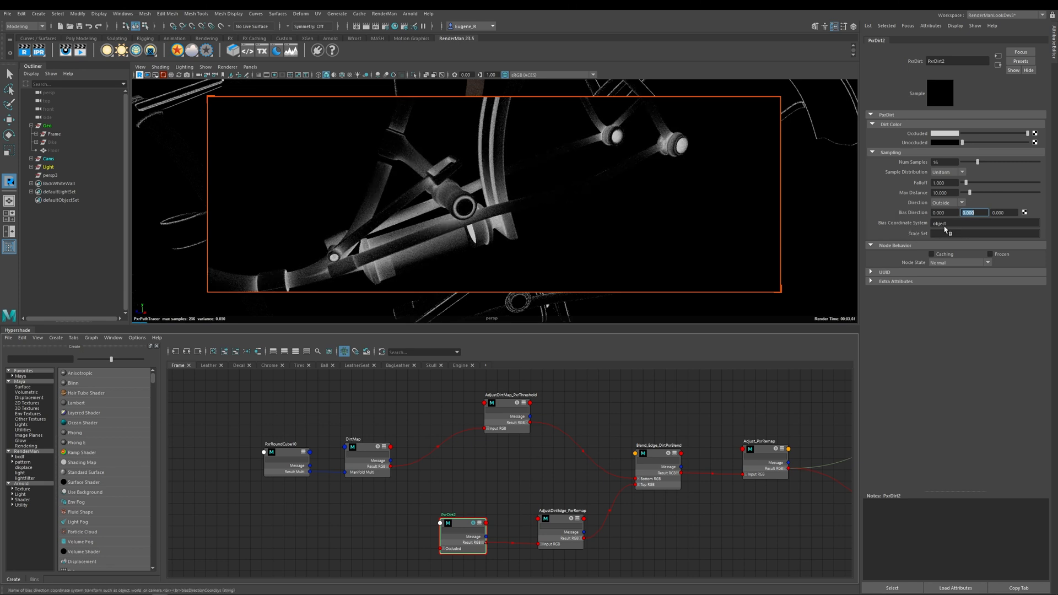
pyautogui.click(984, 232)
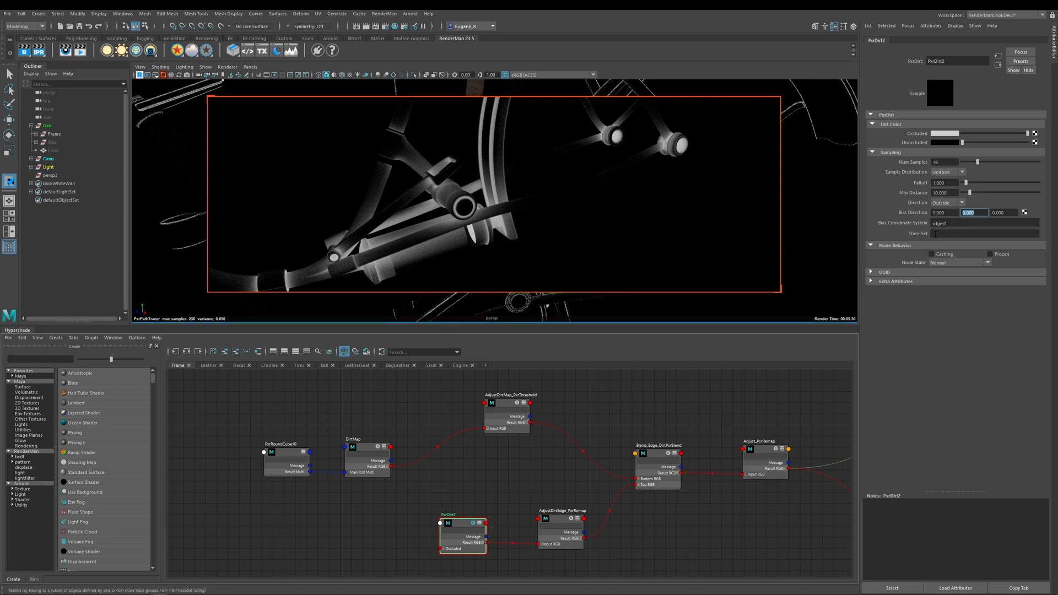
pyautogui.moveTo(699, 206)
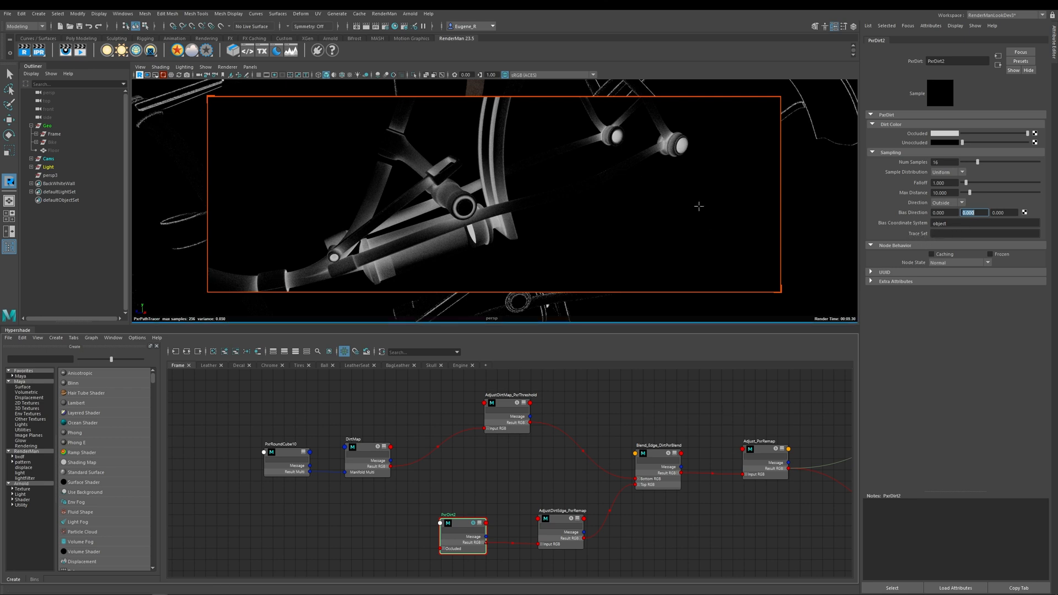
pyautogui.moveTo(467, 505)
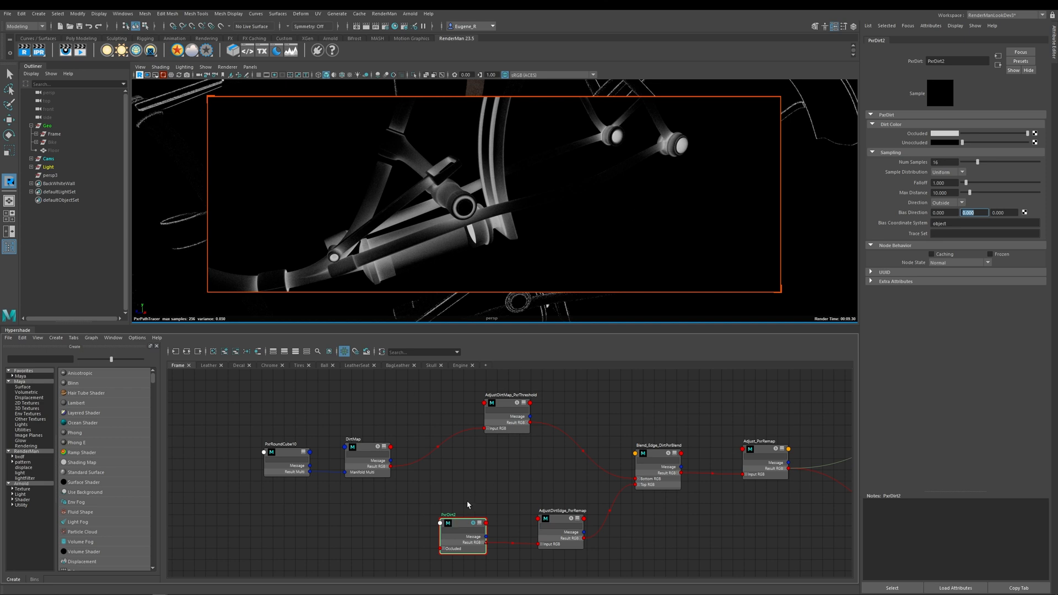
pyautogui.moveTo(528, 487)
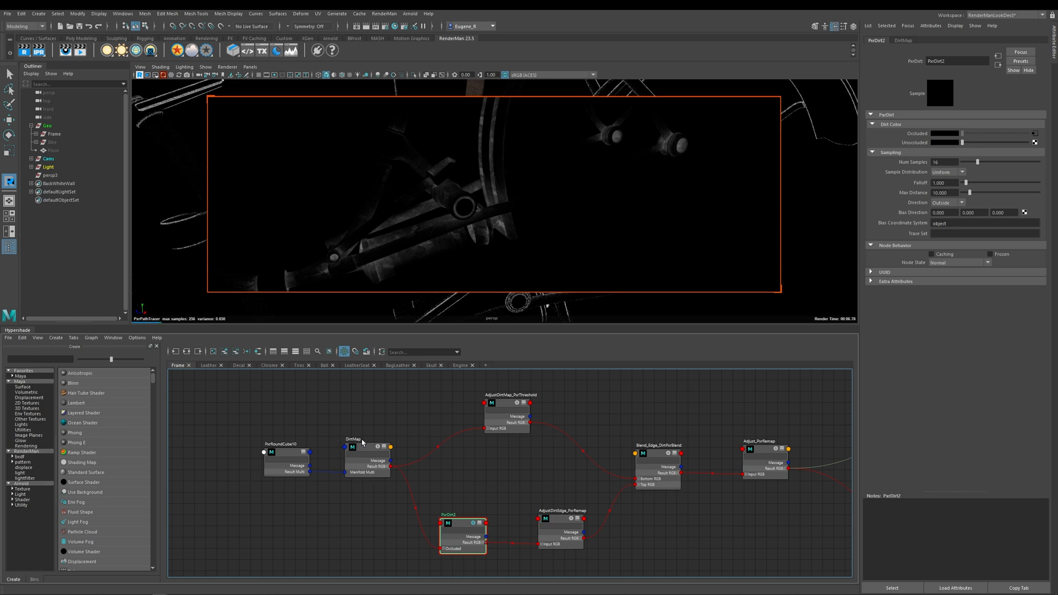
pyautogui.moveTo(542, 187)
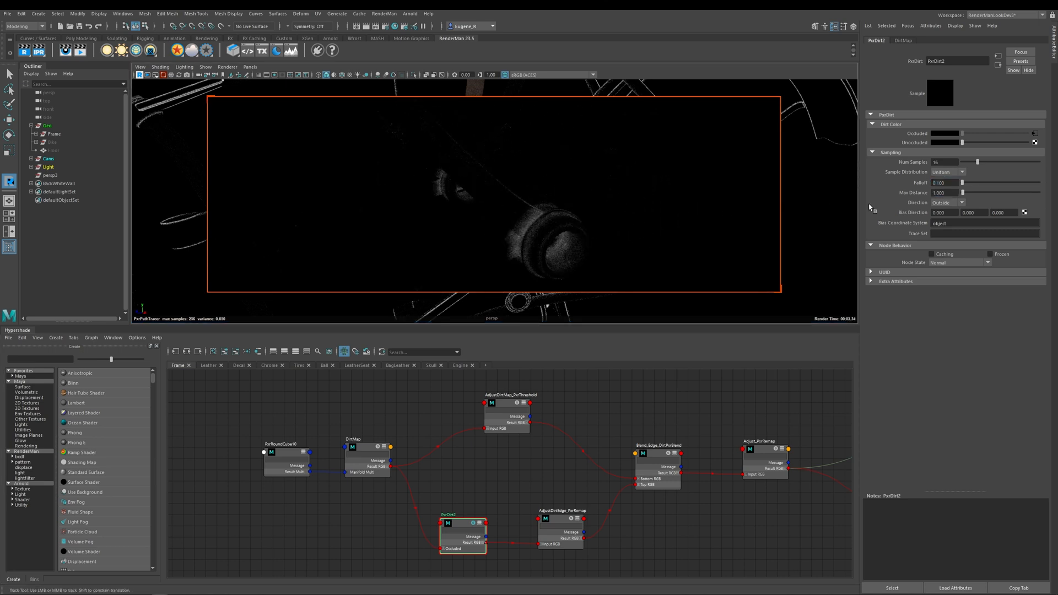
# - Return PxrDirt2 to Cosine sampling with falloff 0.1 and a shorter max distance
pyautogui.click(941, 192)
pyautogui.write('5.000')
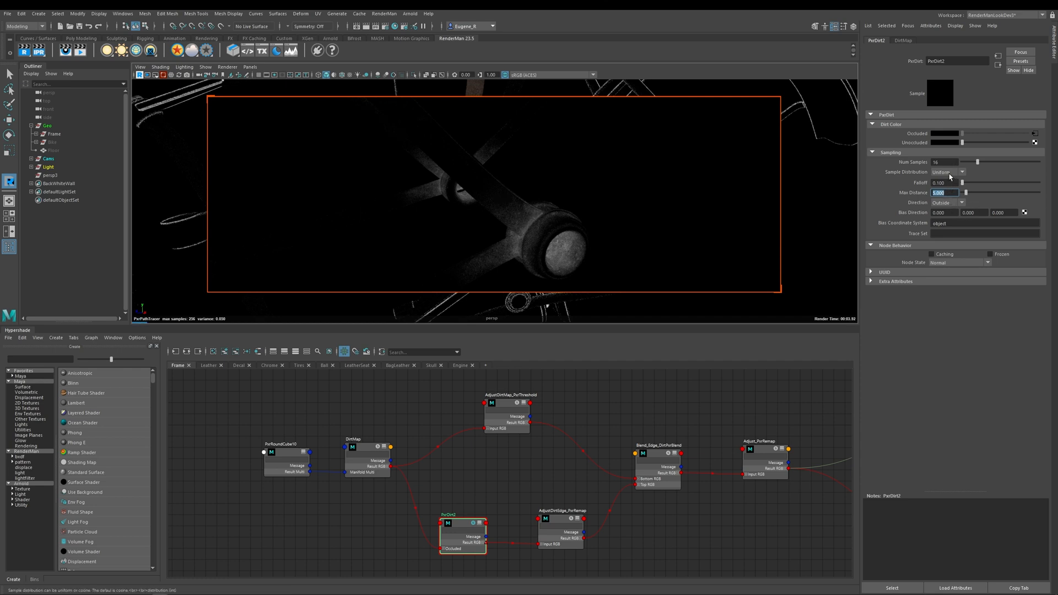
pyautogui.click(948, 172)
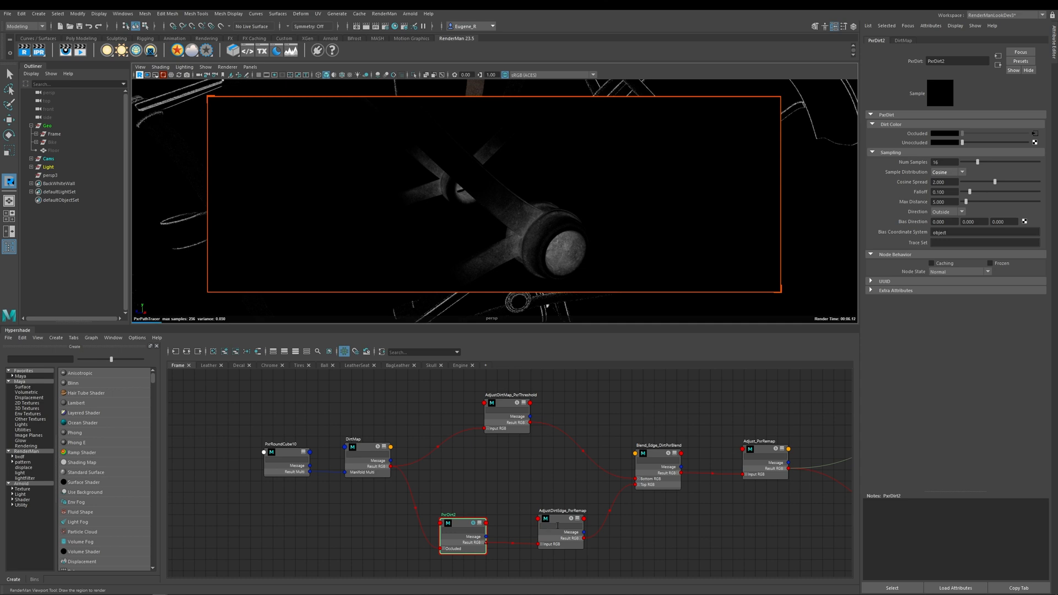
pyautogui.moveTo(572, 501)
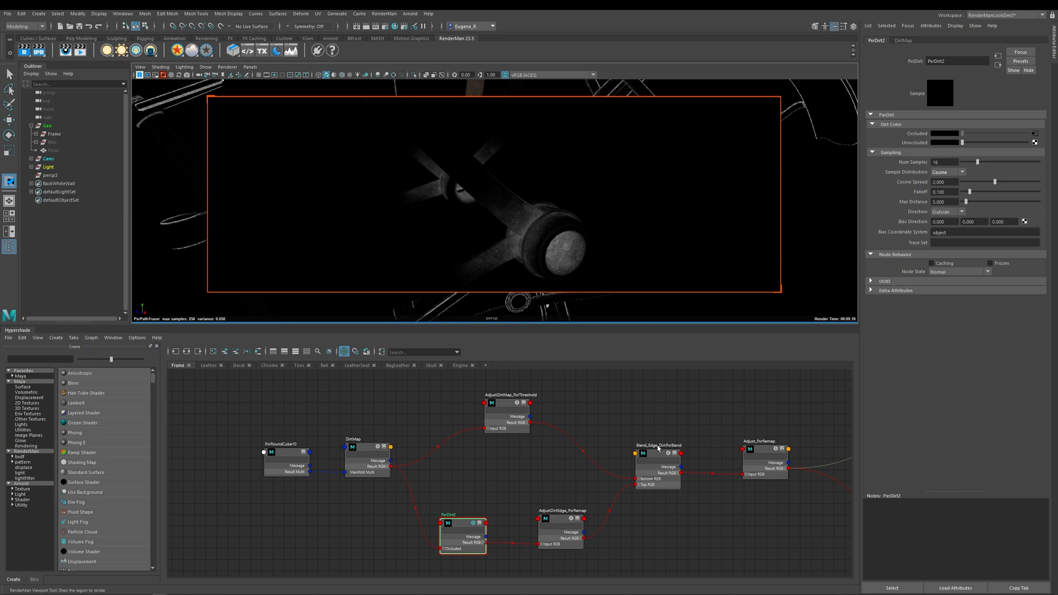
# - Select Blend_Edge_DirtPxrBlend to show its Multiply settings and preview the combined mask
pyautogui.click(657, 462)
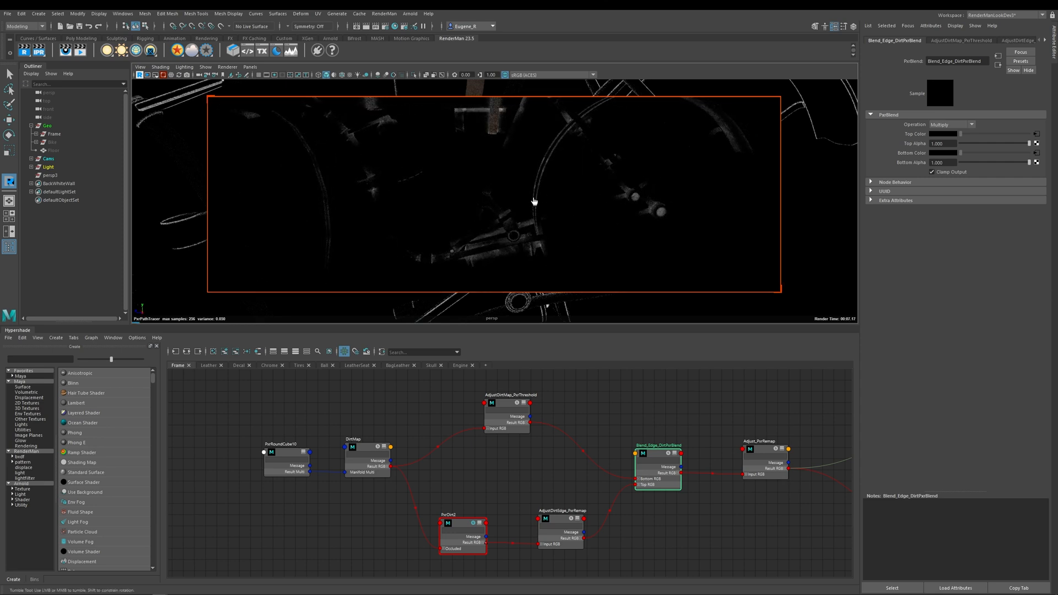
pyautogui.moveTo(457, 183)
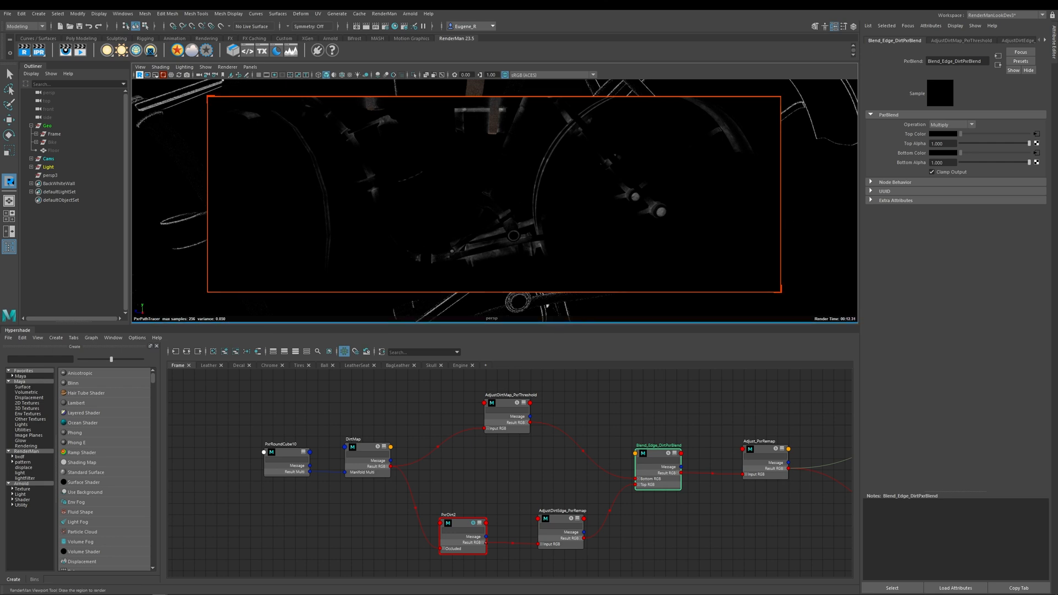
pyautogui.moveTo(559, 254)
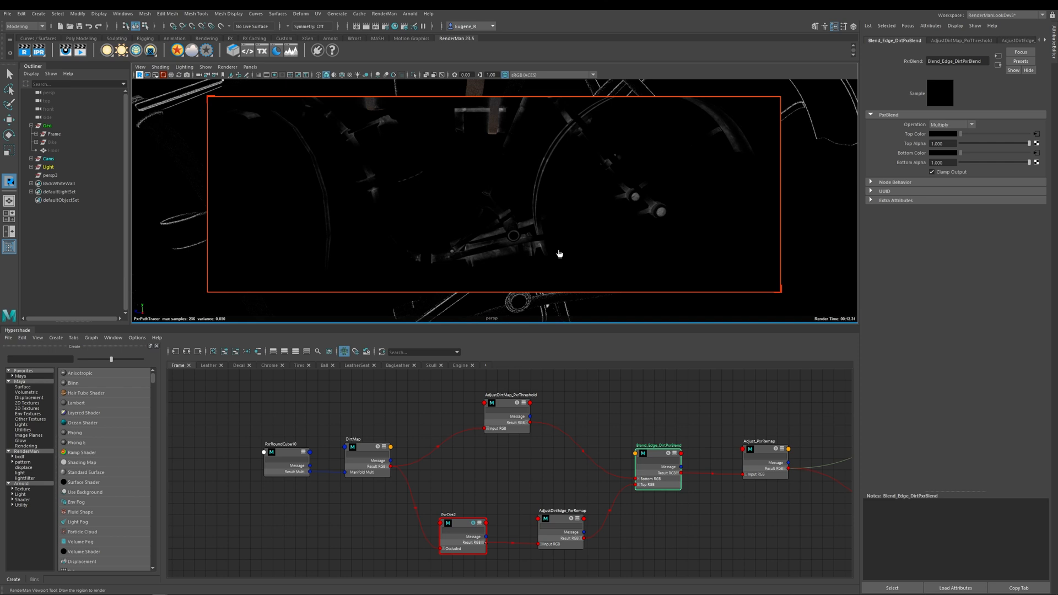
pyautogui.moveTo(506, 444)
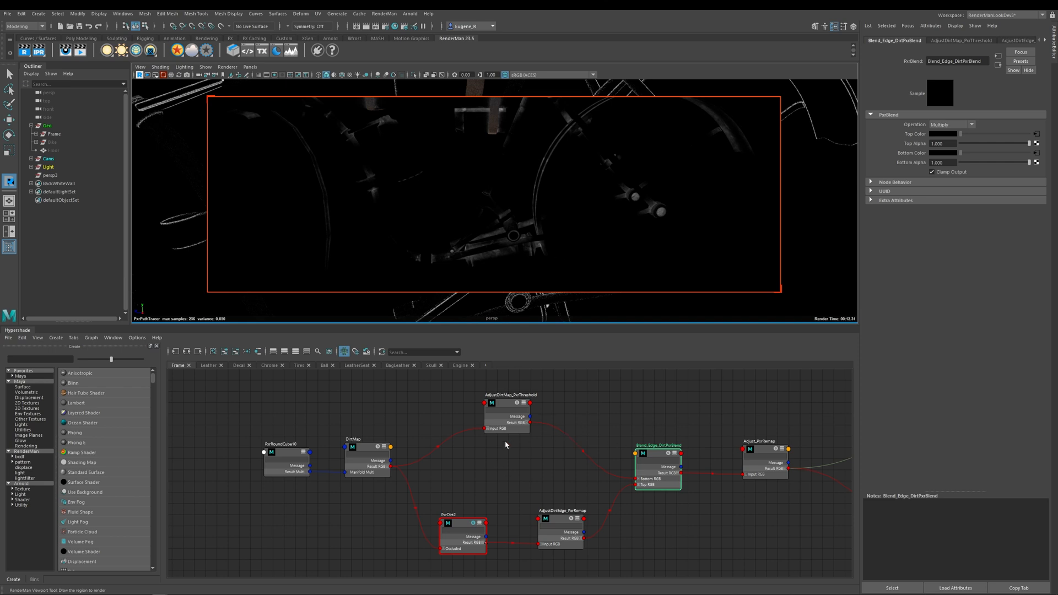